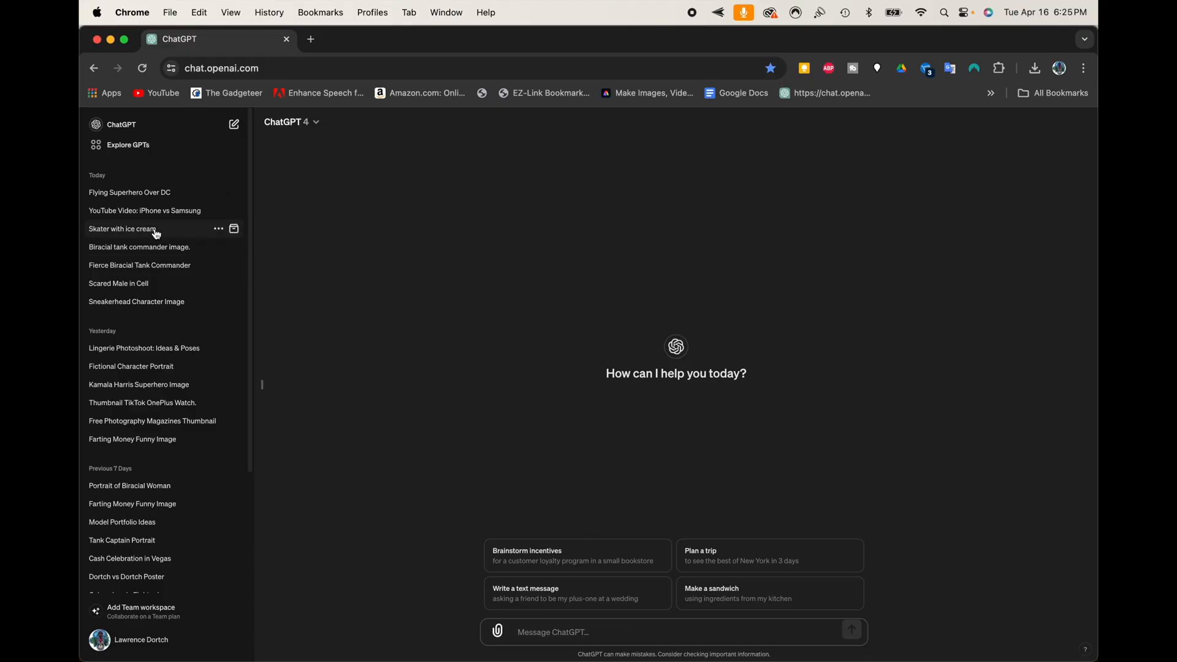
Save ChatGPT's black-and-gold superhero over Washington DC image into the Larry Face Swap folder.
left_click(129, 192)
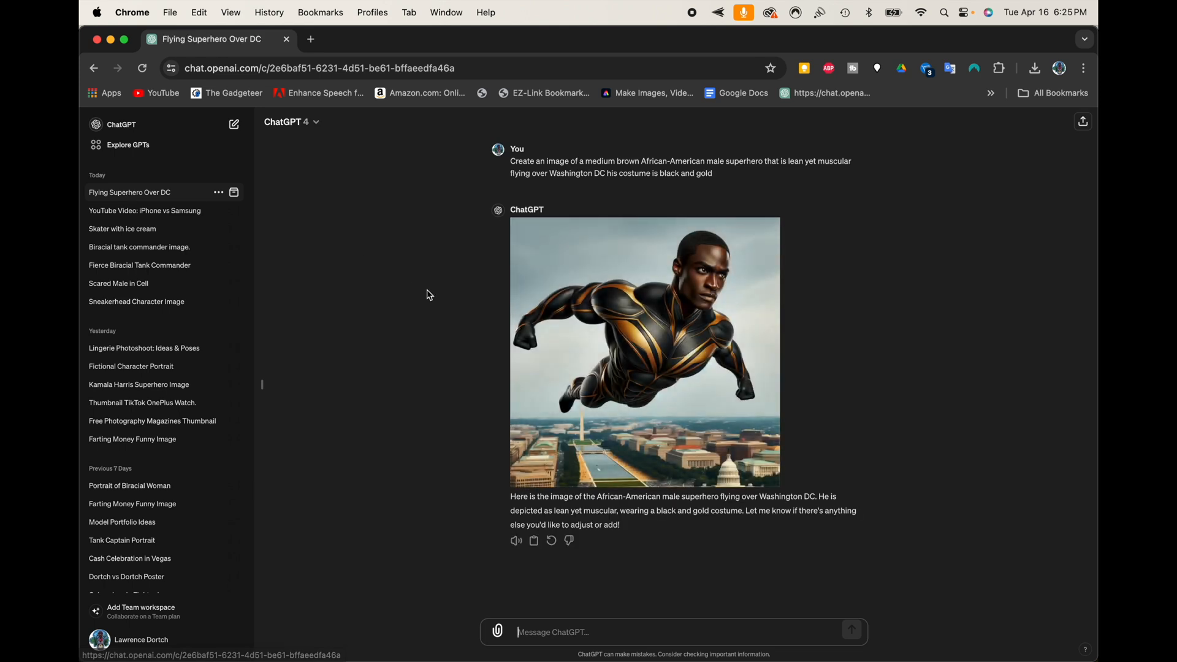
left_click(643, 351)
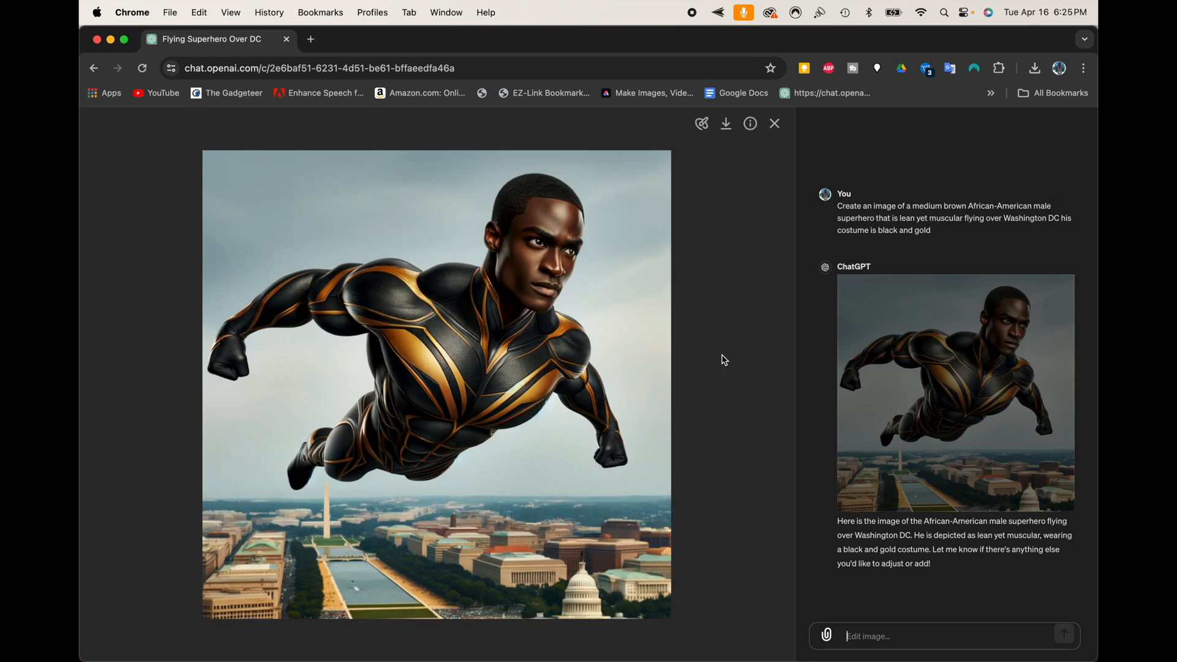
mouse_move(725, 123)
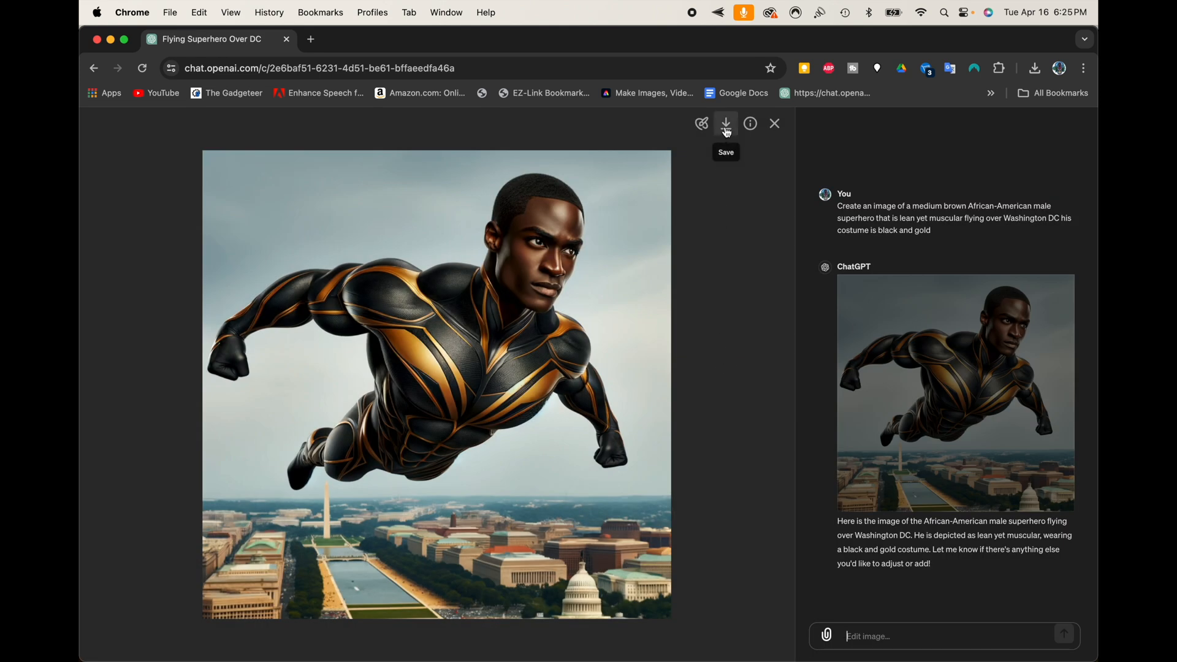
left_click(725, 123)
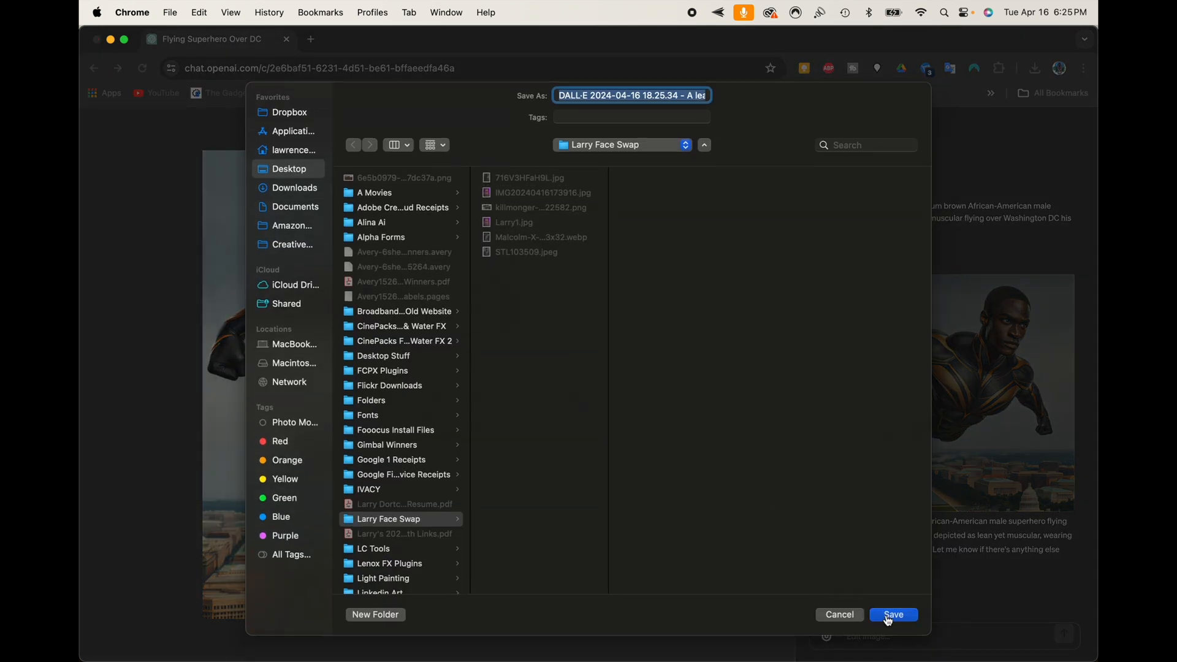
left_click(893, 614)
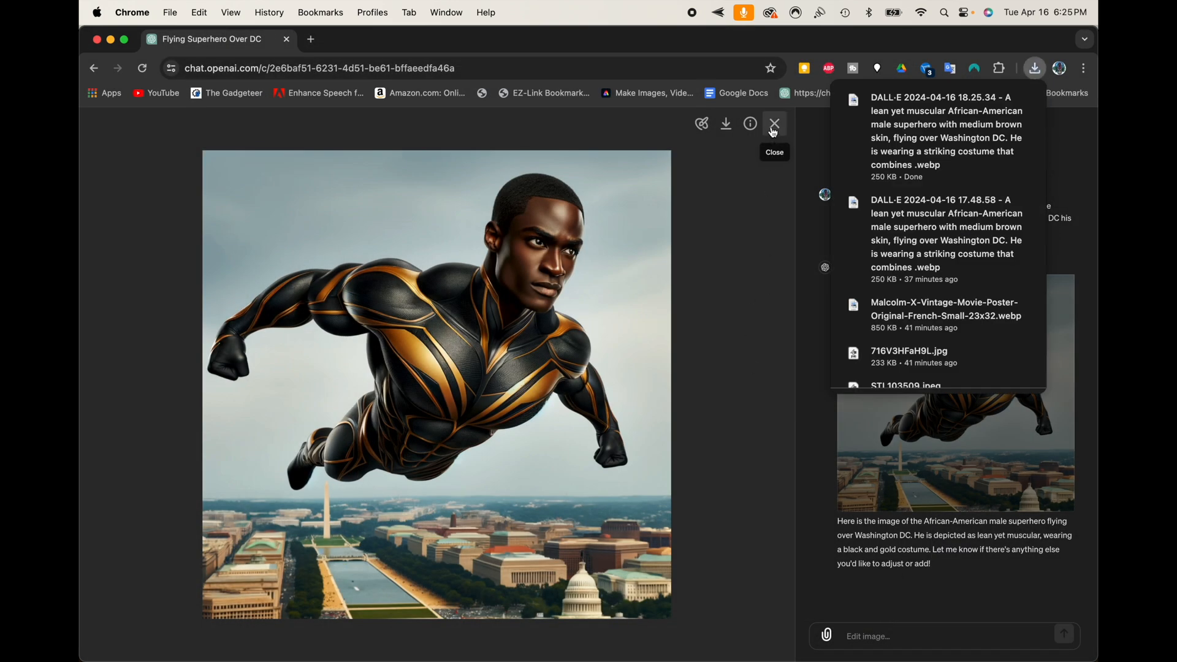
left_click(773, 124)
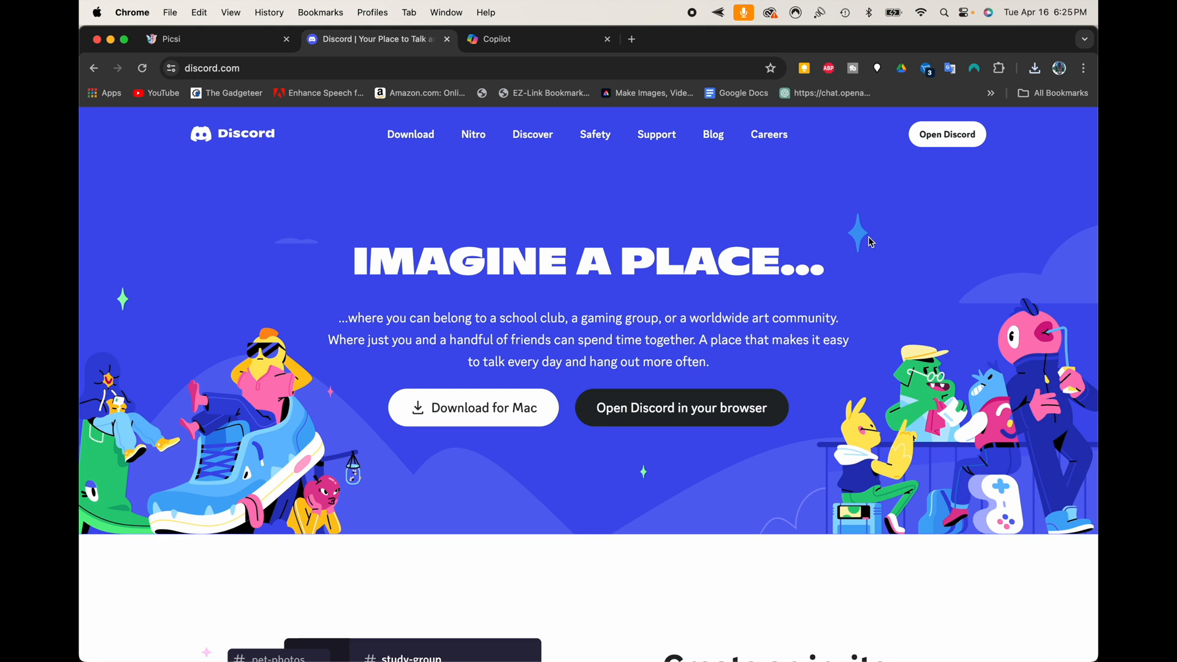
mouse_move(498, 484)
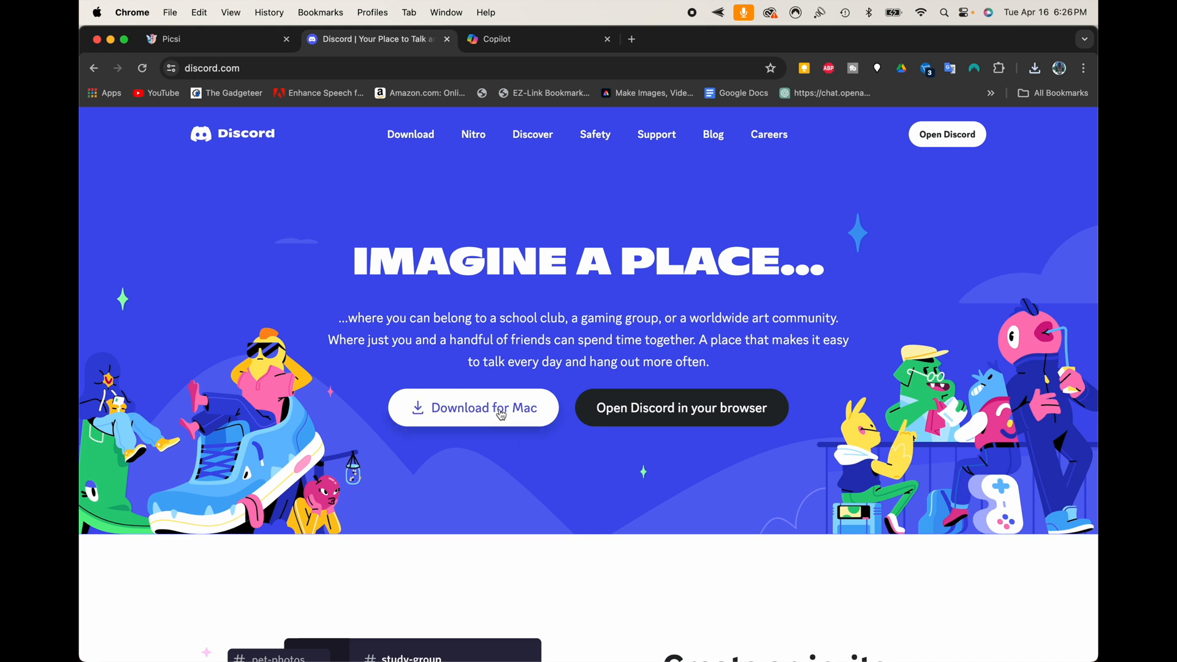
mouse_move(483, 444)
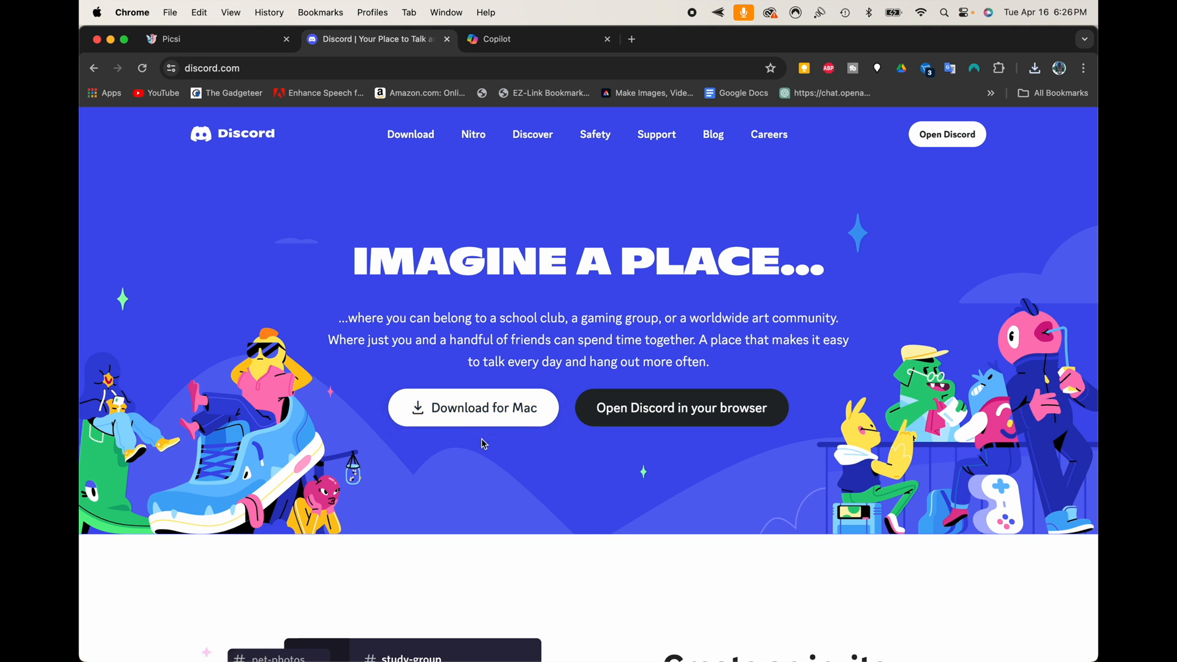
mouse_move(762, 427)
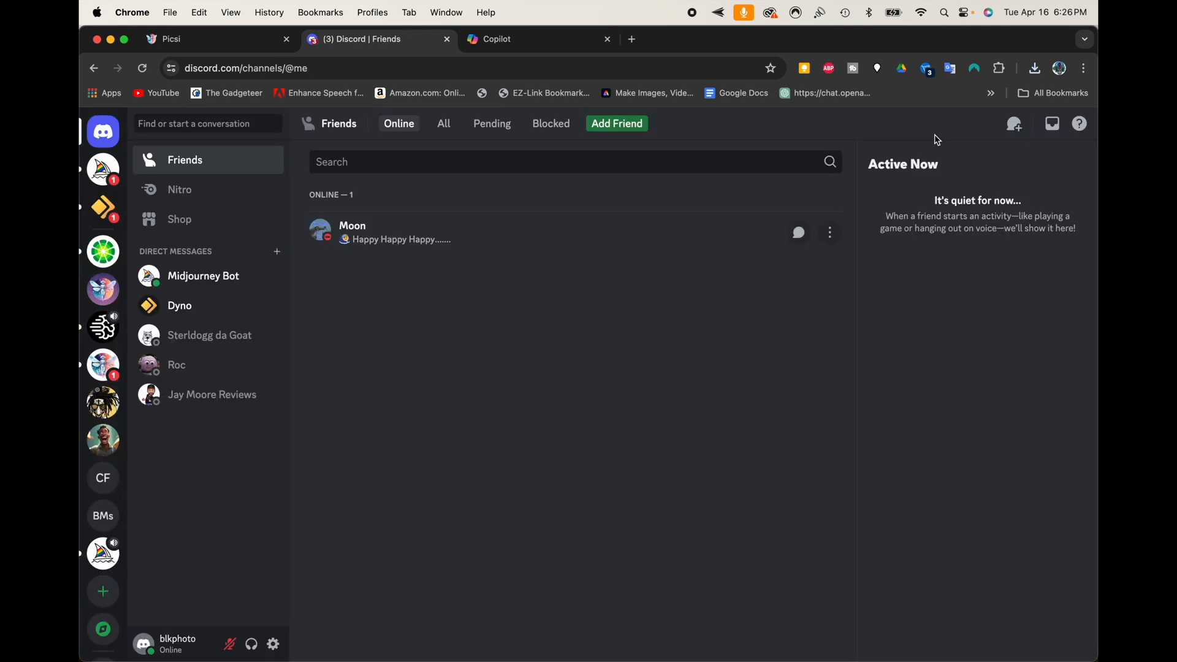
mouse_move(209, 461)
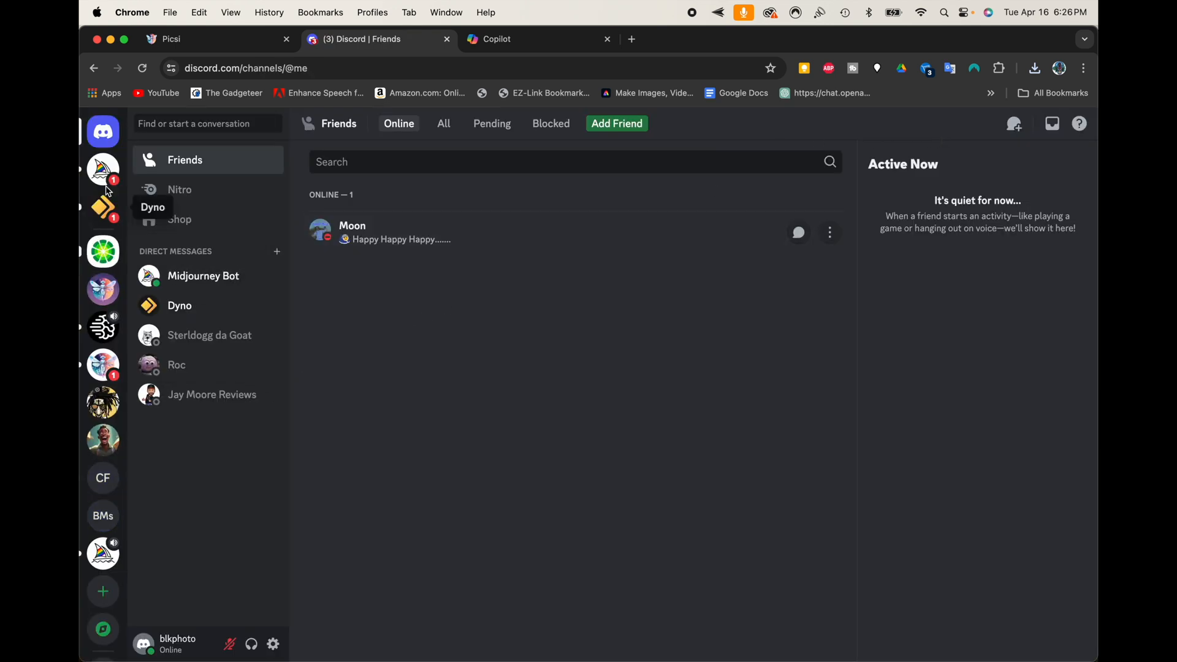
mouse_move(103, 440)
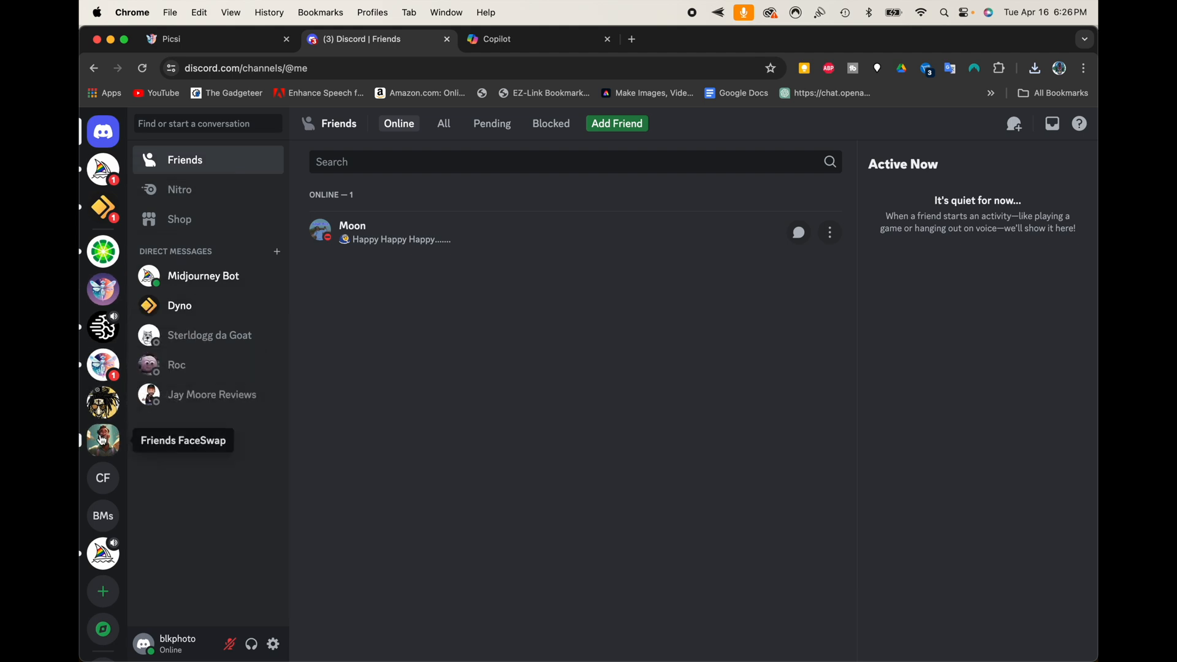
mouse_move(103, 516)
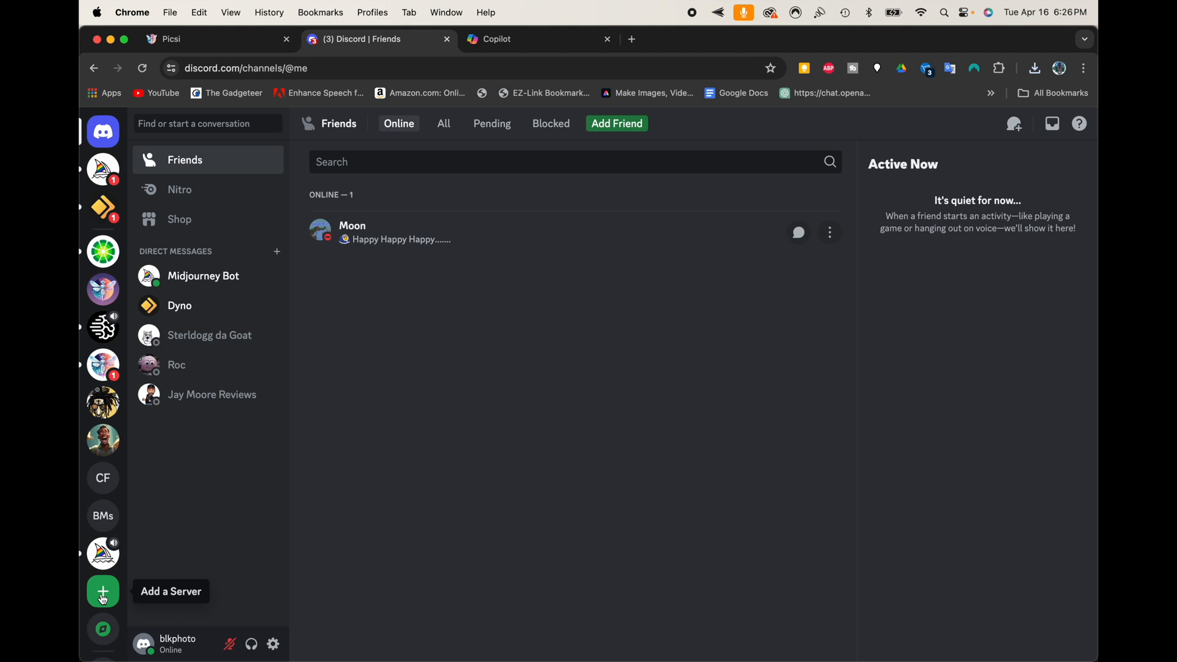
Create a from-scratch 'for me and my friends' server named Face Swap Tutorial.
left_click(103, 592)
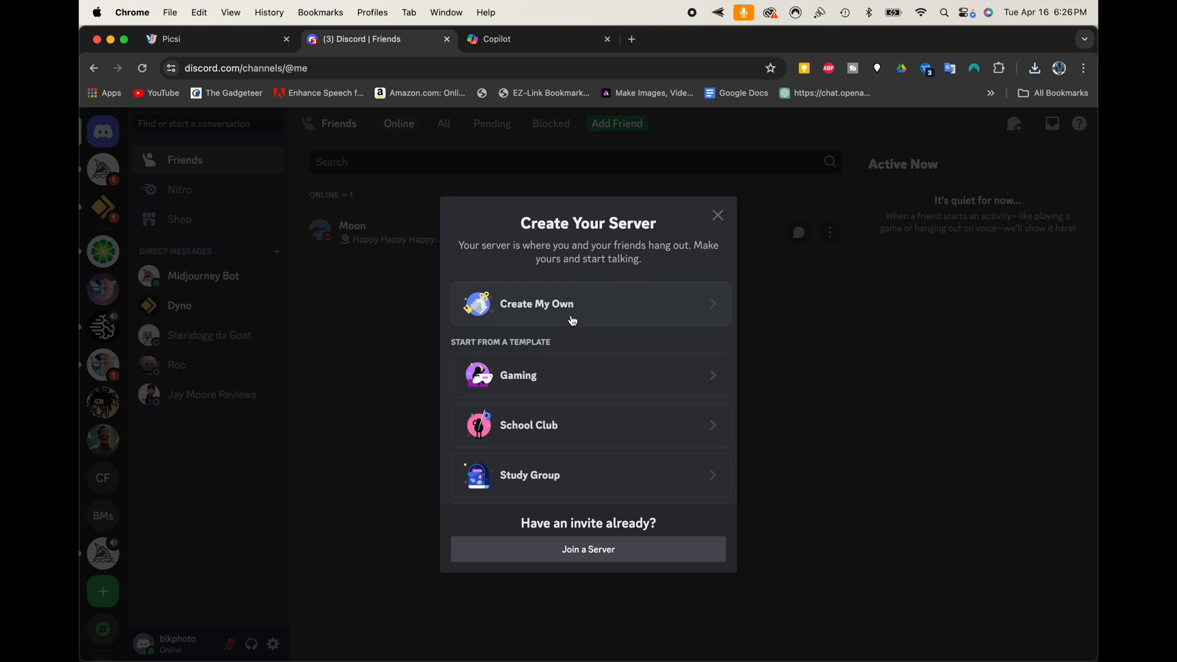
left_click(536, 304)
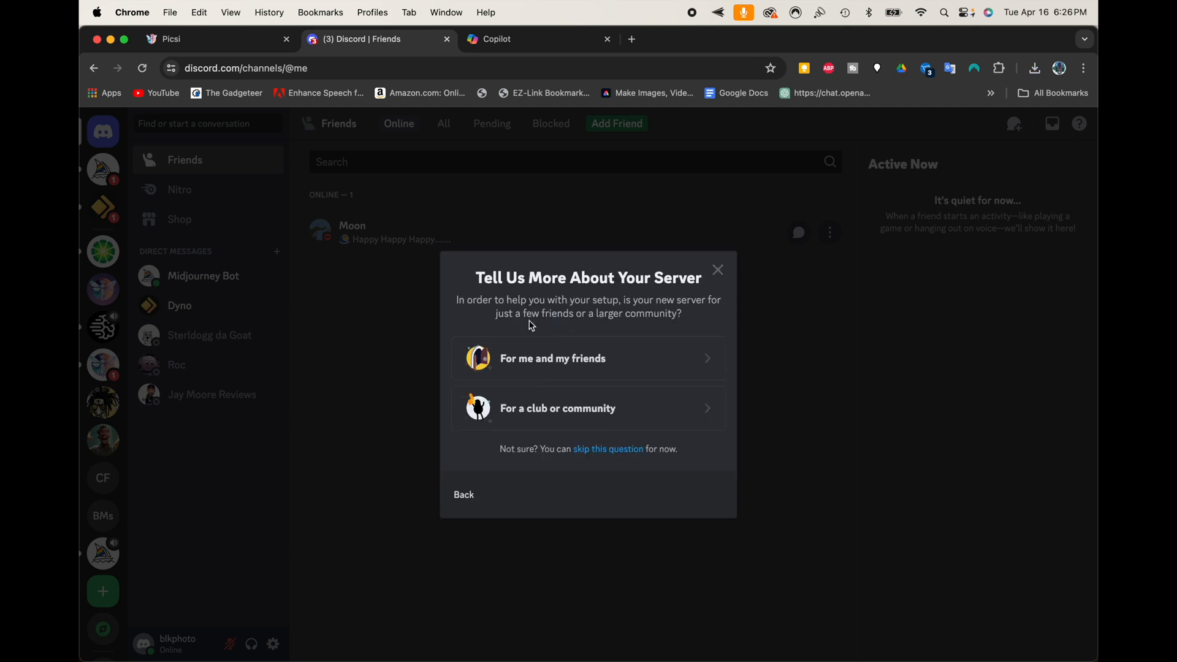
mouse_move(521, 407)
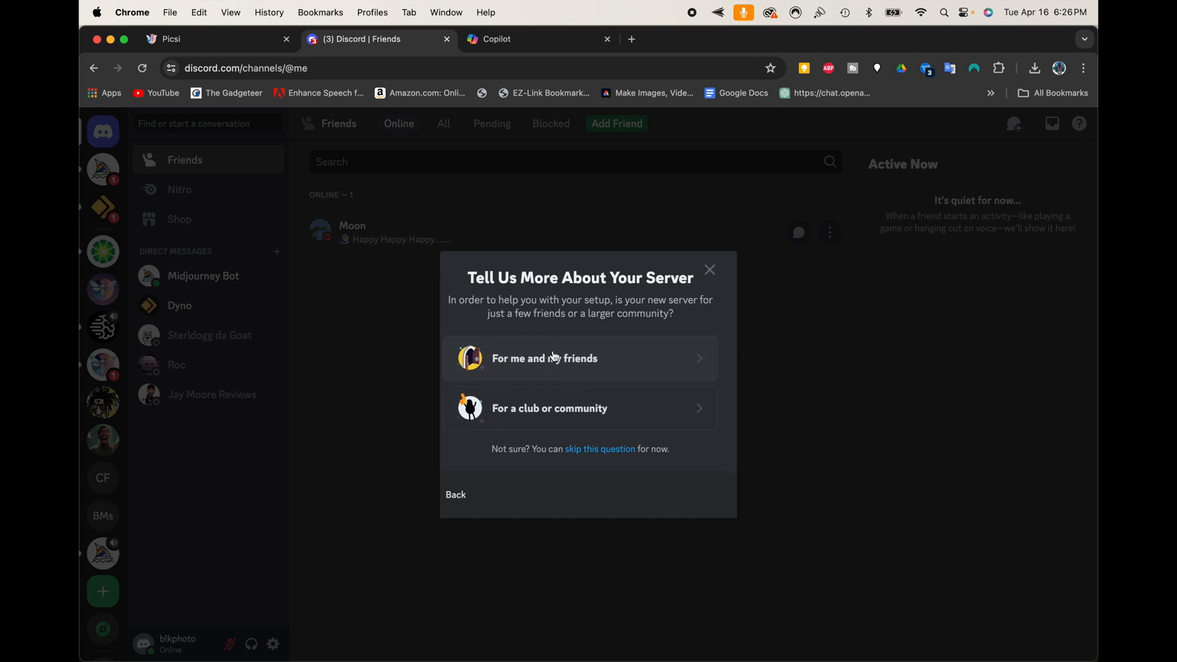
left_click(544, 358)
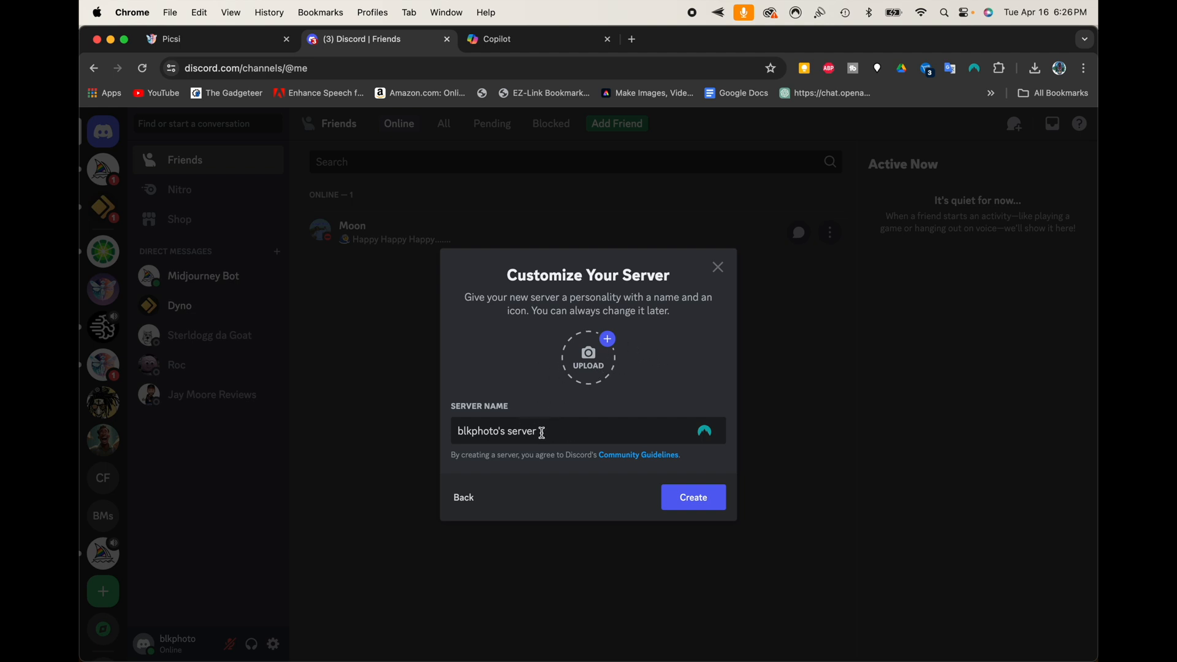
triple_click(500, 431)
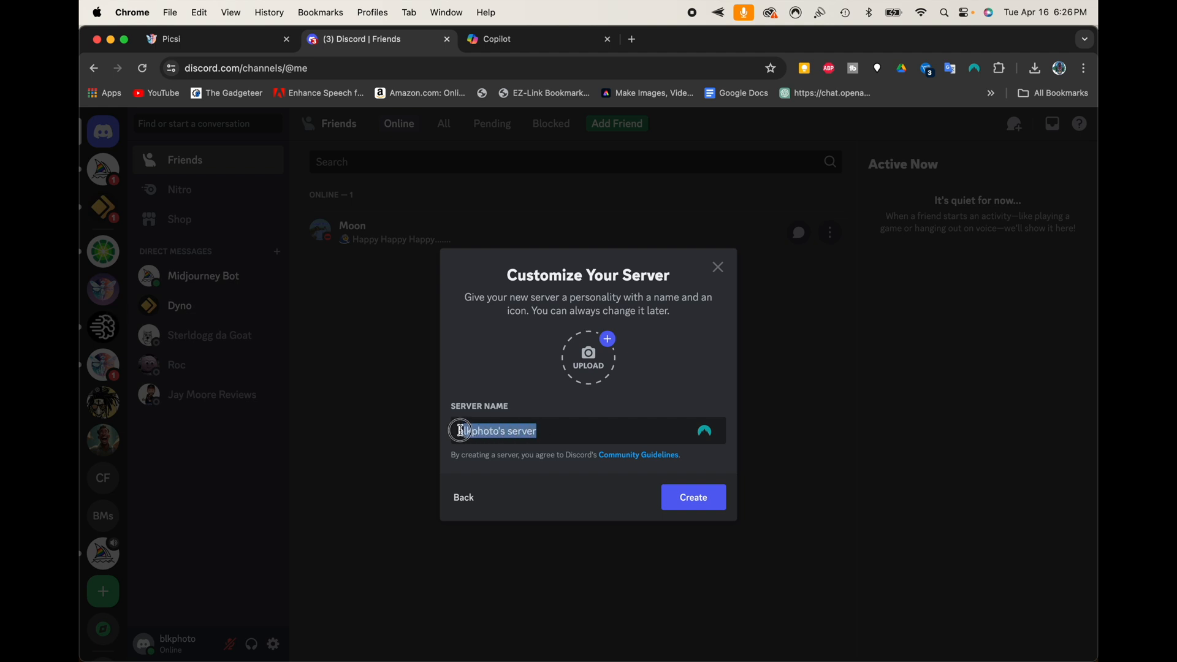
left_click(493, 430)
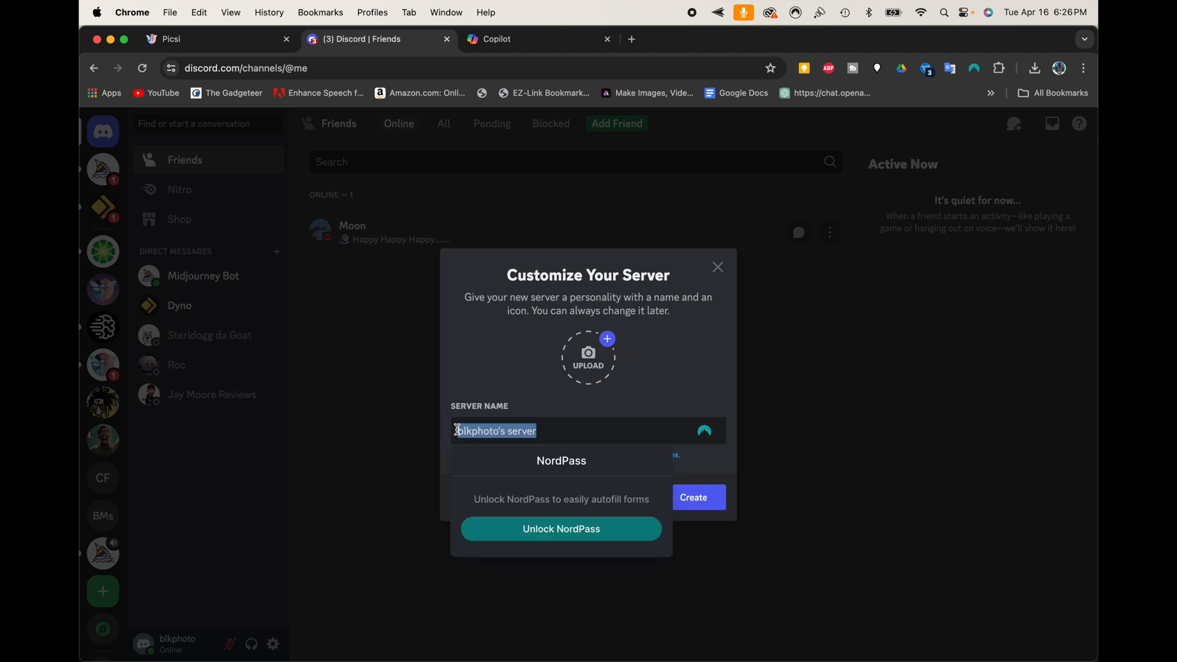
type("Face Swap")
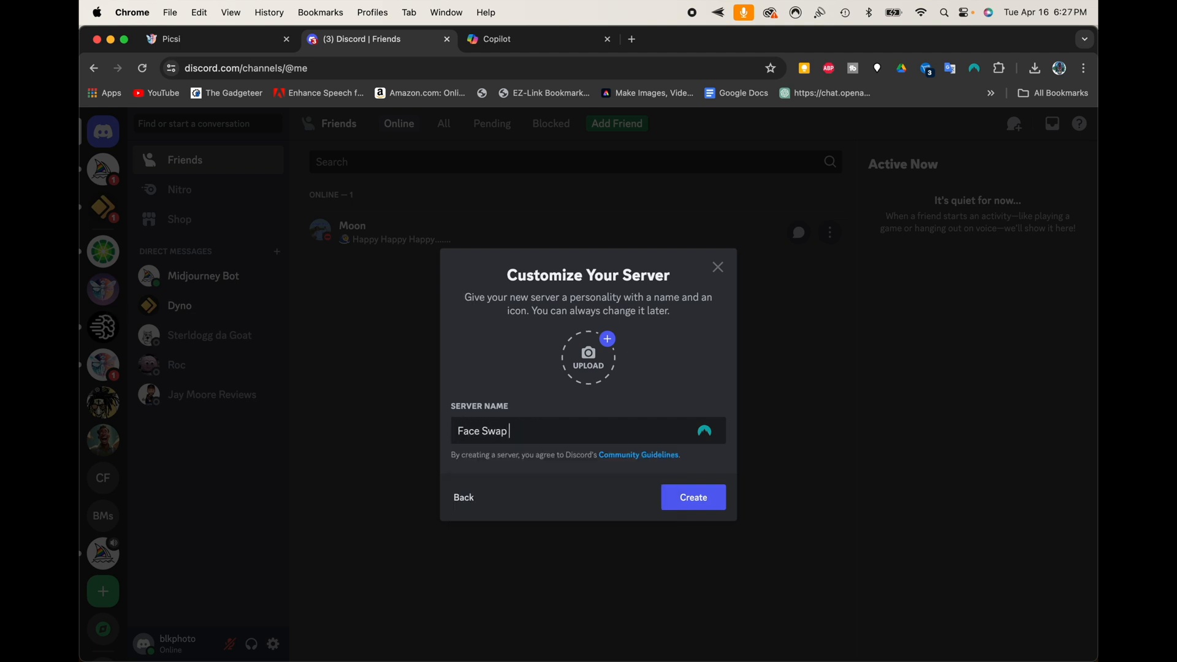
type("Tutorial")
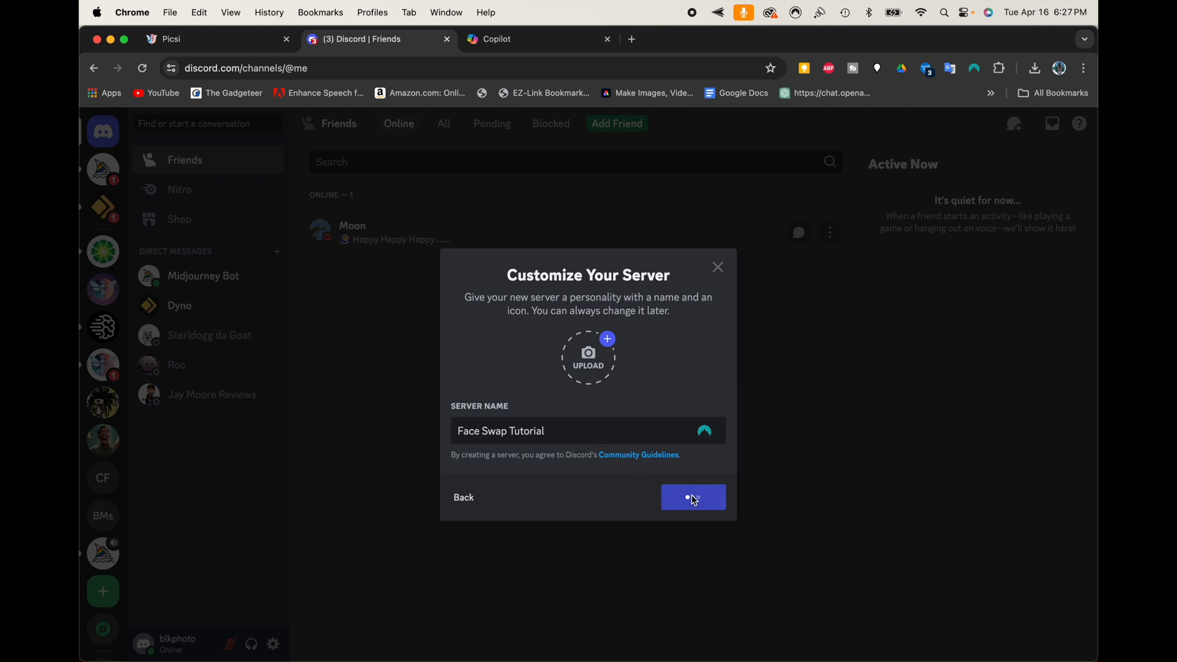
left_click(692, 497)
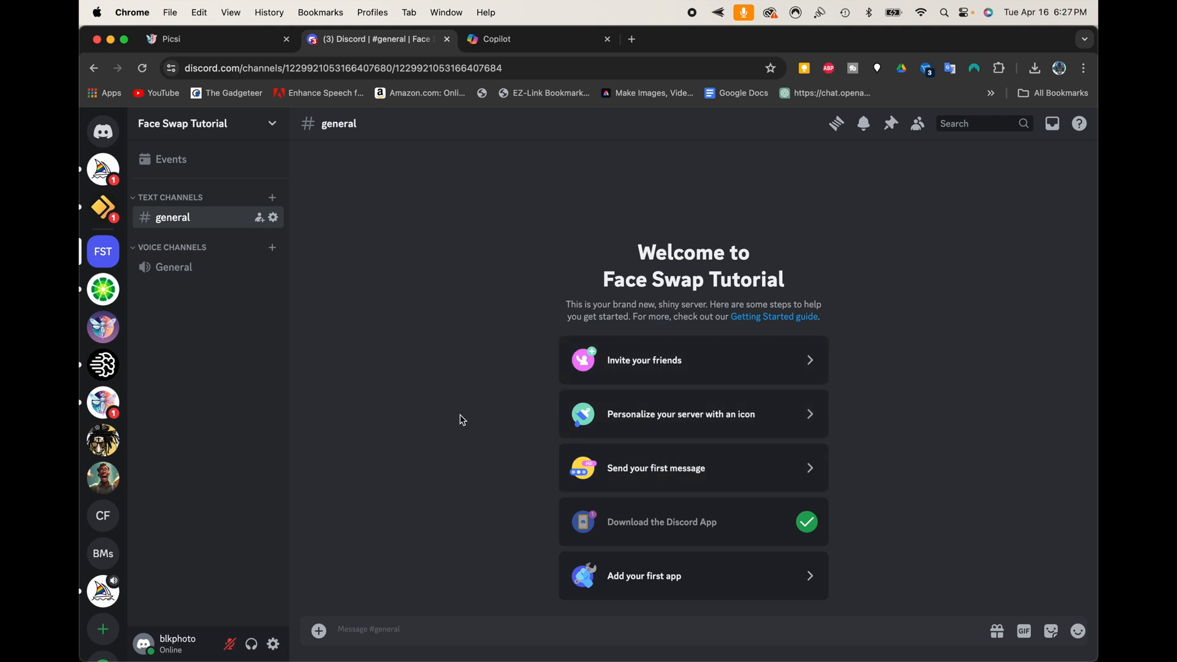
left_click(203, 38)
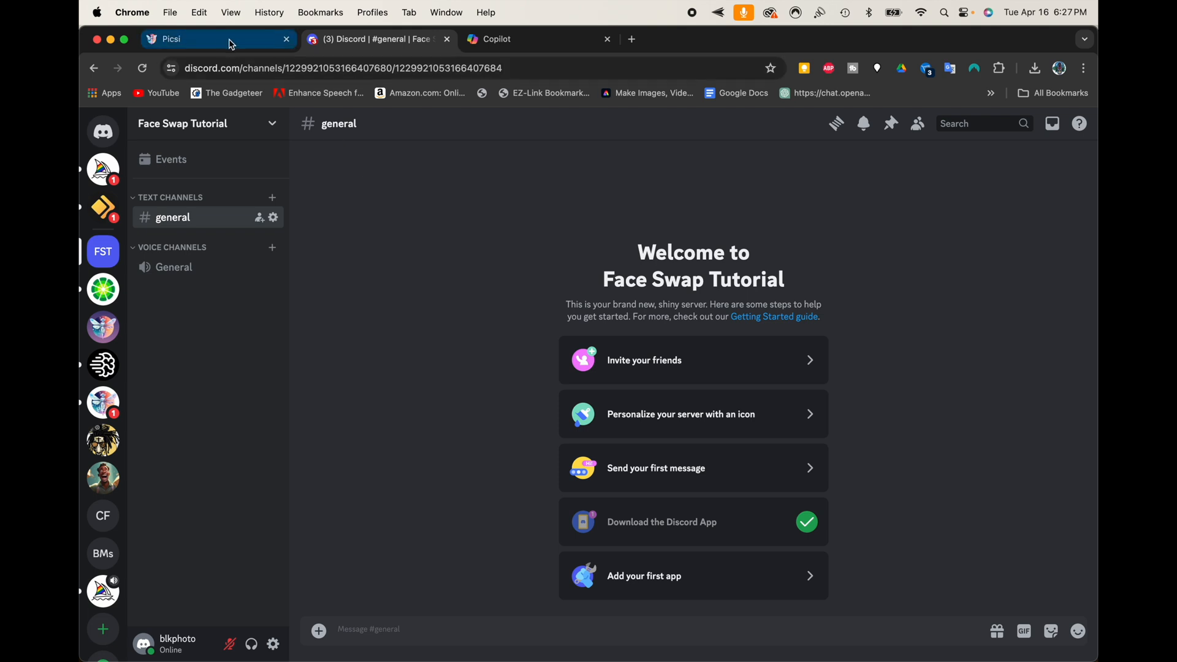
Show the Picsi.Ai FAQ section 'How Do I Get Started with Picsi.Ai'.
left_click(218, 38)
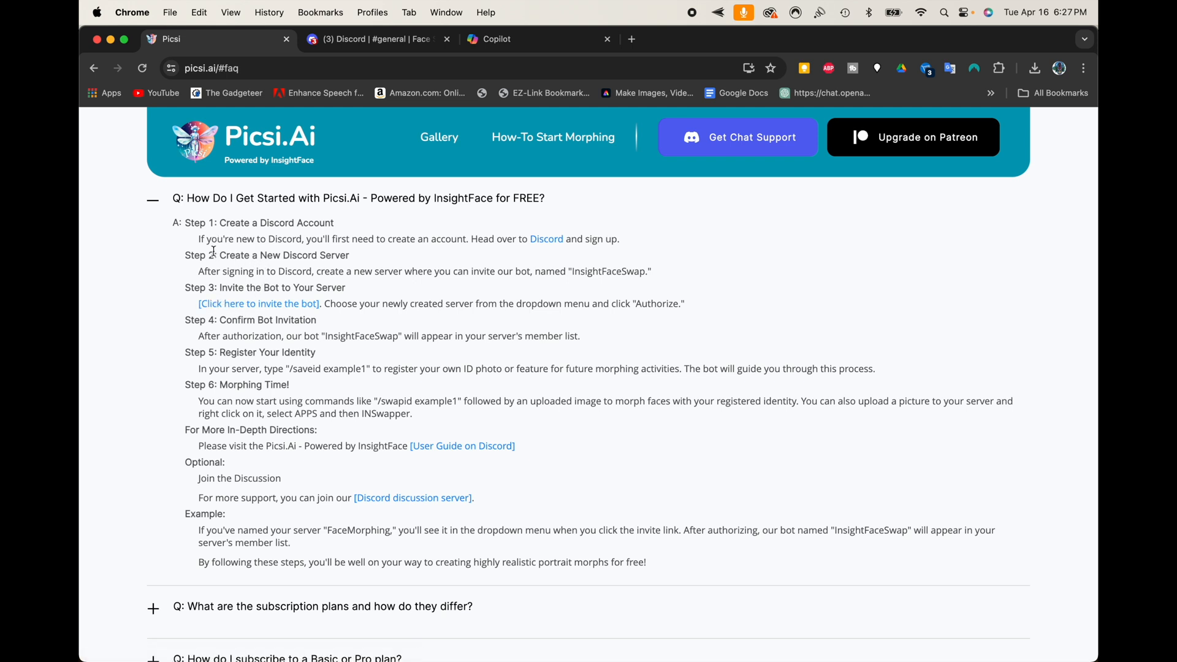
mouse_move(213, 331)
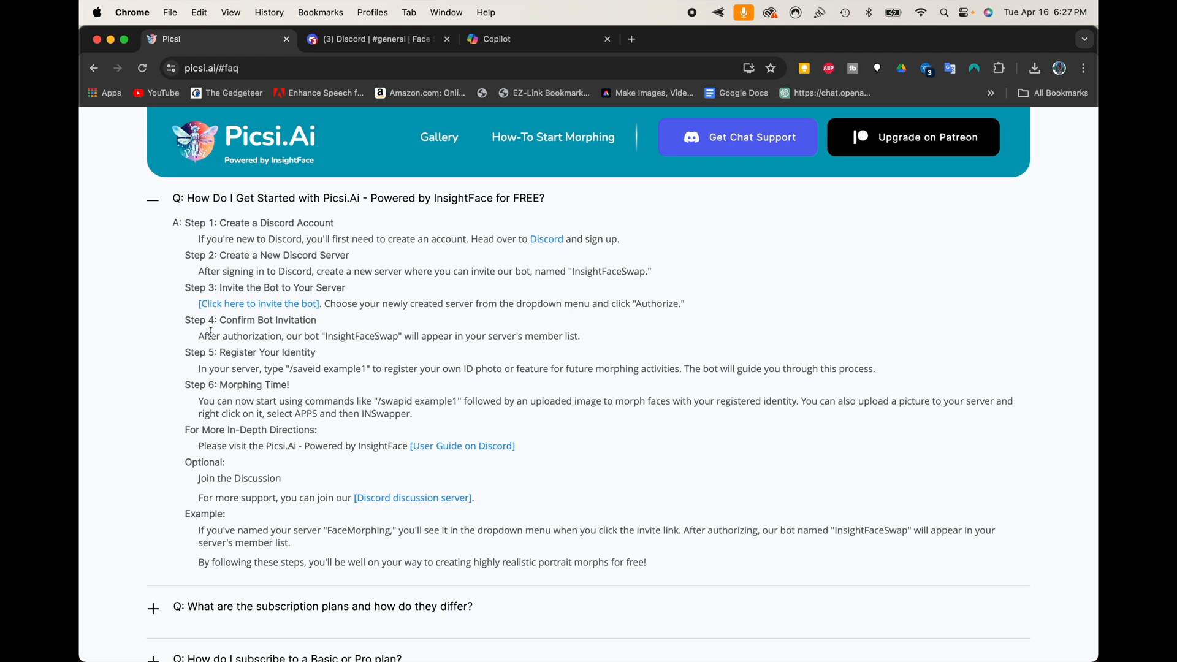
mouse_move(215, 396)
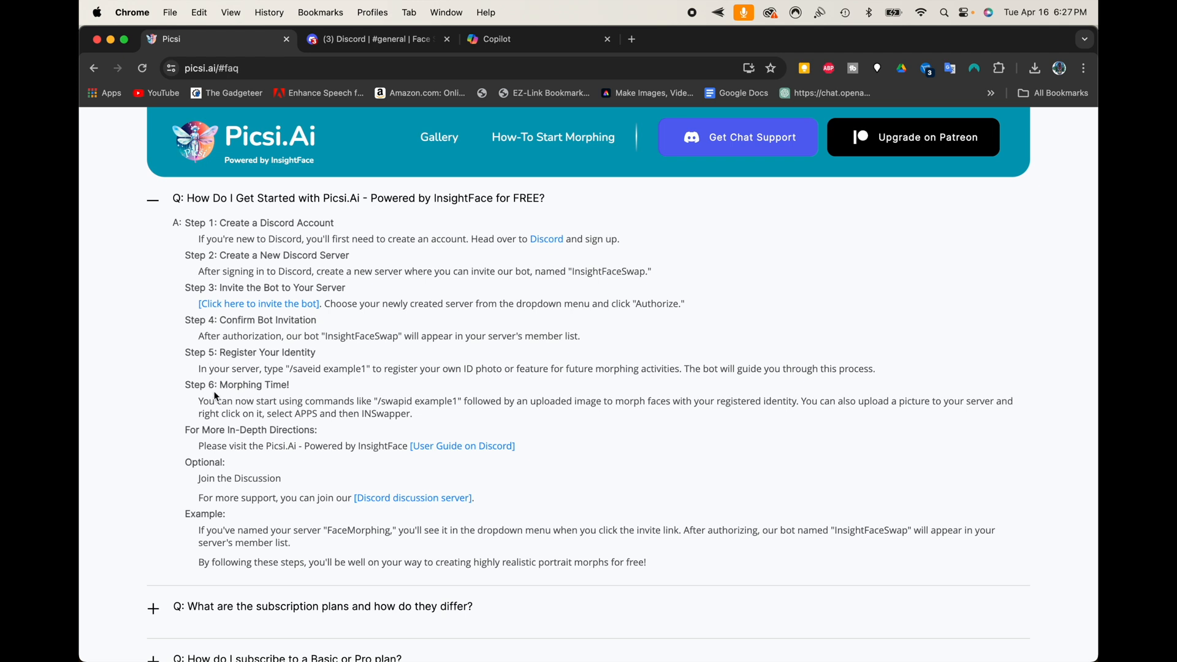
mouse_move(195, 298)
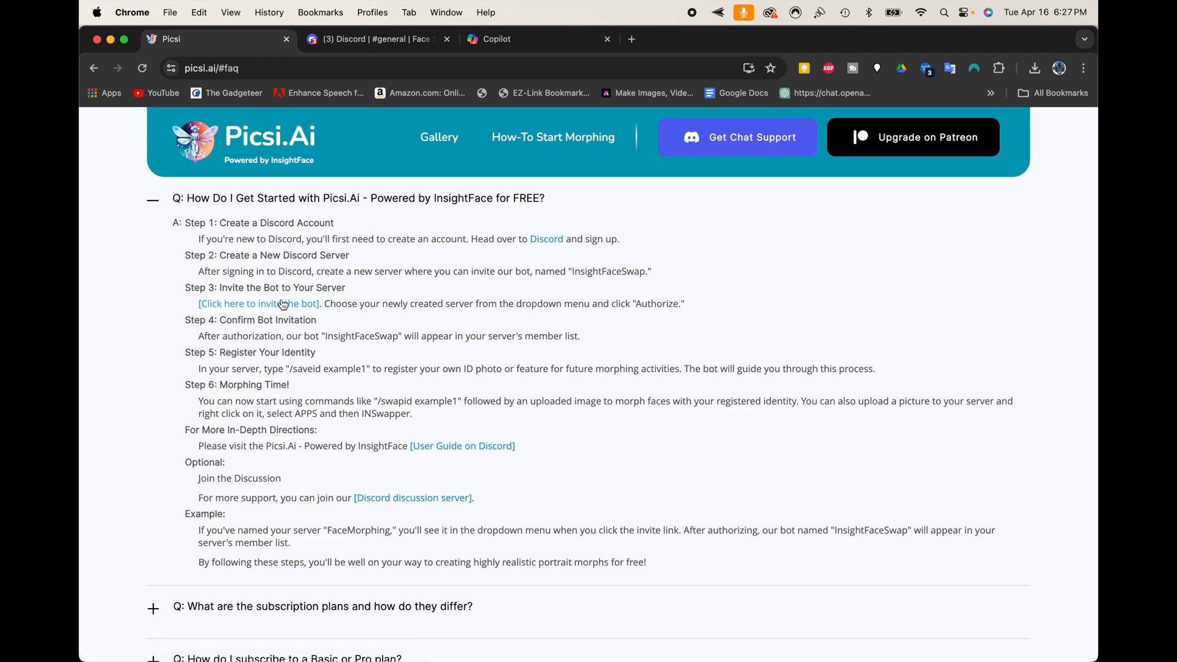
mouse_move(216, 314)
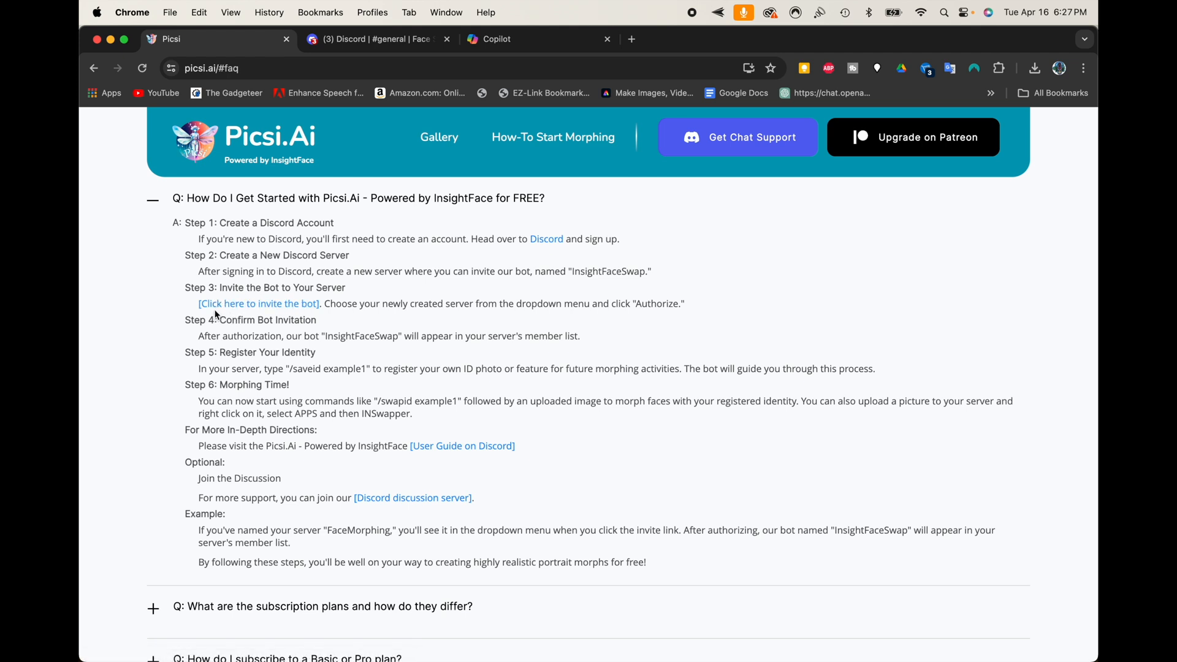
mouse_move(258, 306)
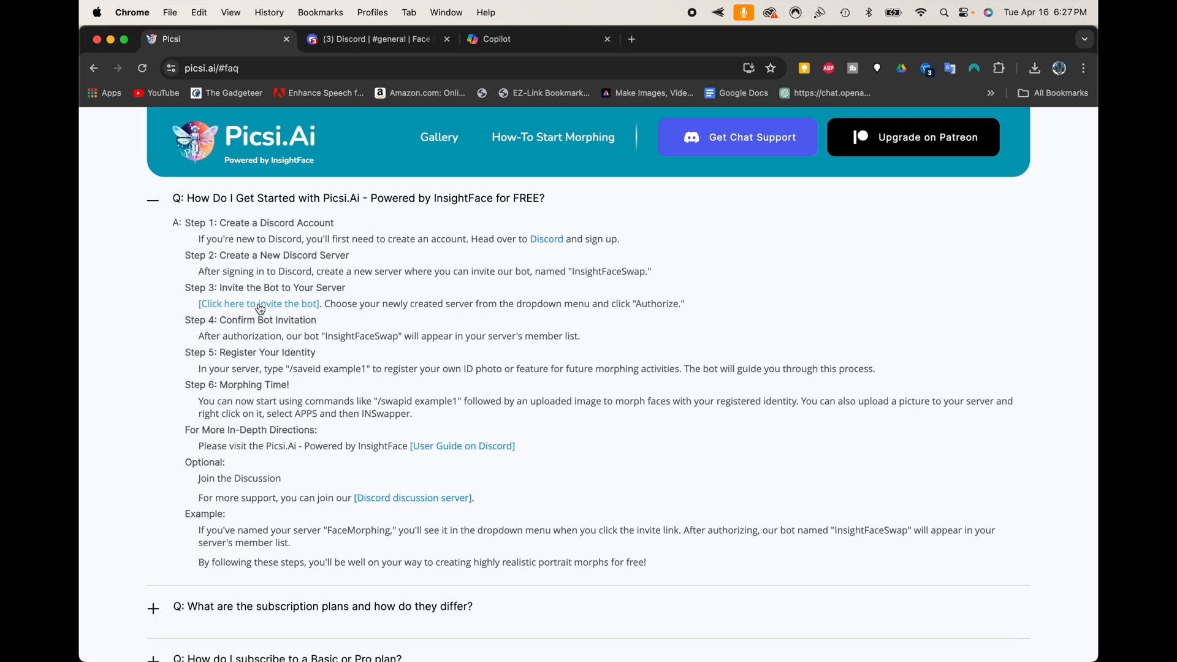
Invite the InsightFace bot to Face Swap Tutorial, authorize it, and pass the hCaptcha check.
left_click(258, 304)
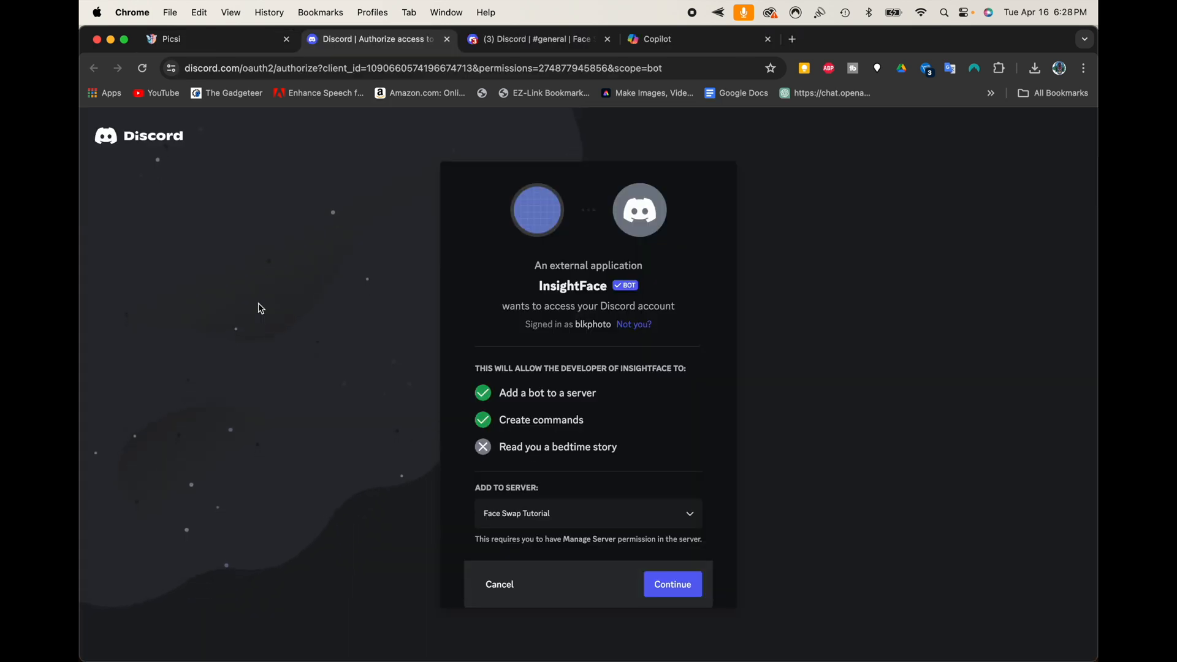
mouse_move(551, 274)
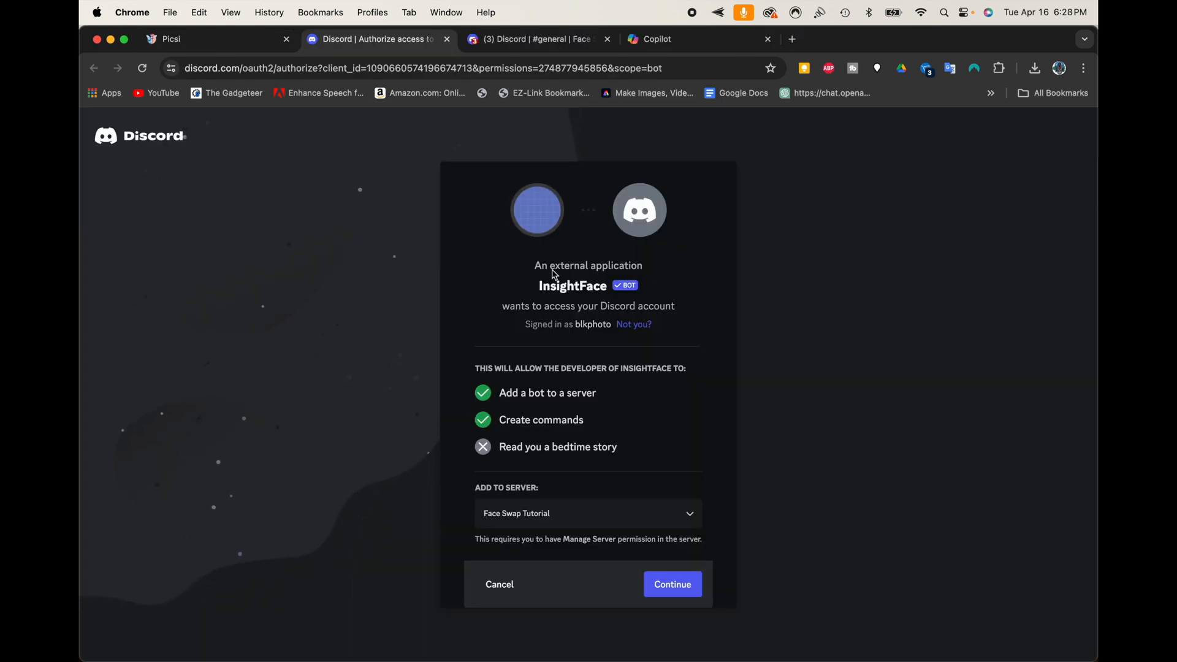
mouse_move(548, 298)
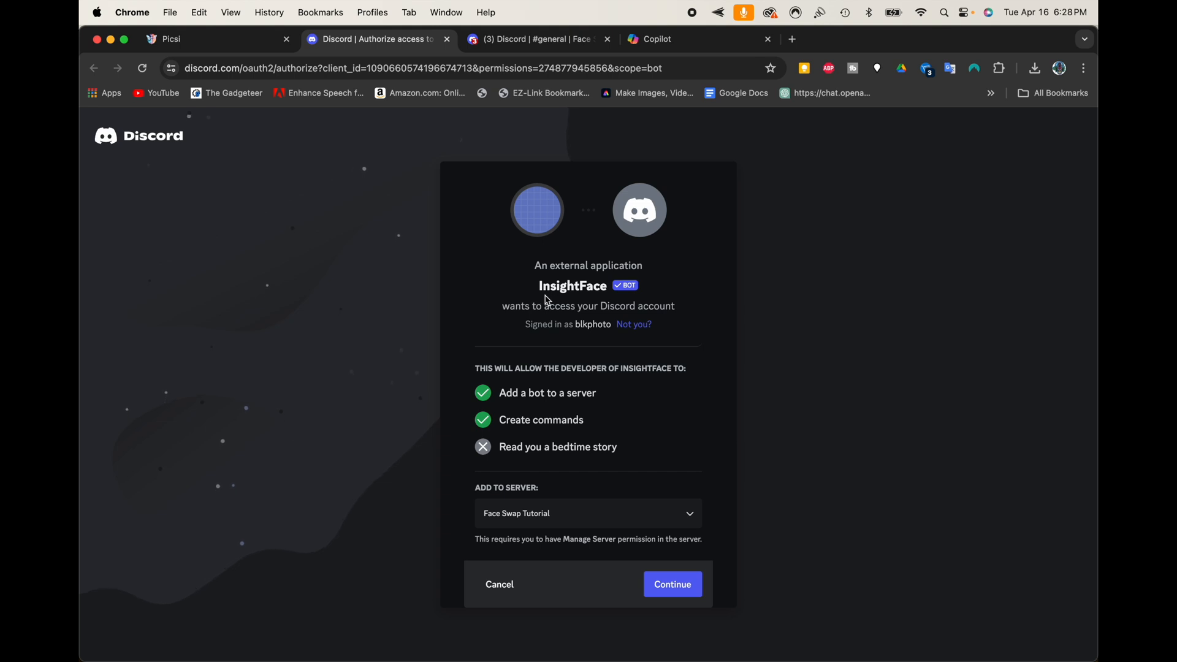
mouse_move(574, 326)
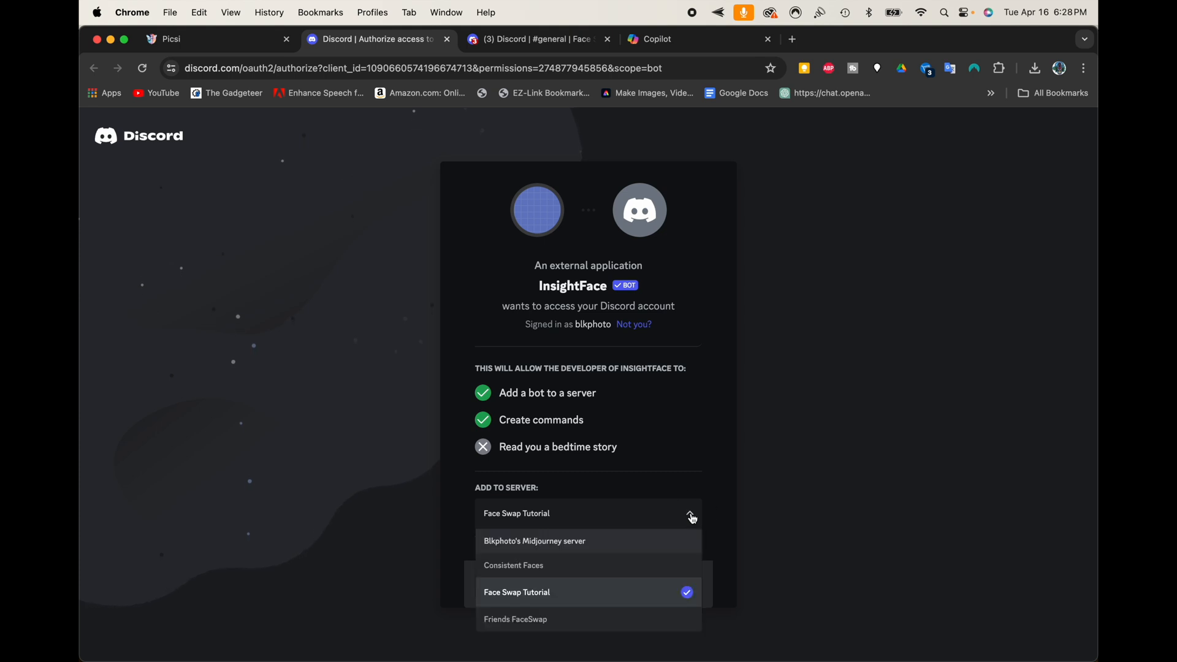
mouse_move(625, 574)
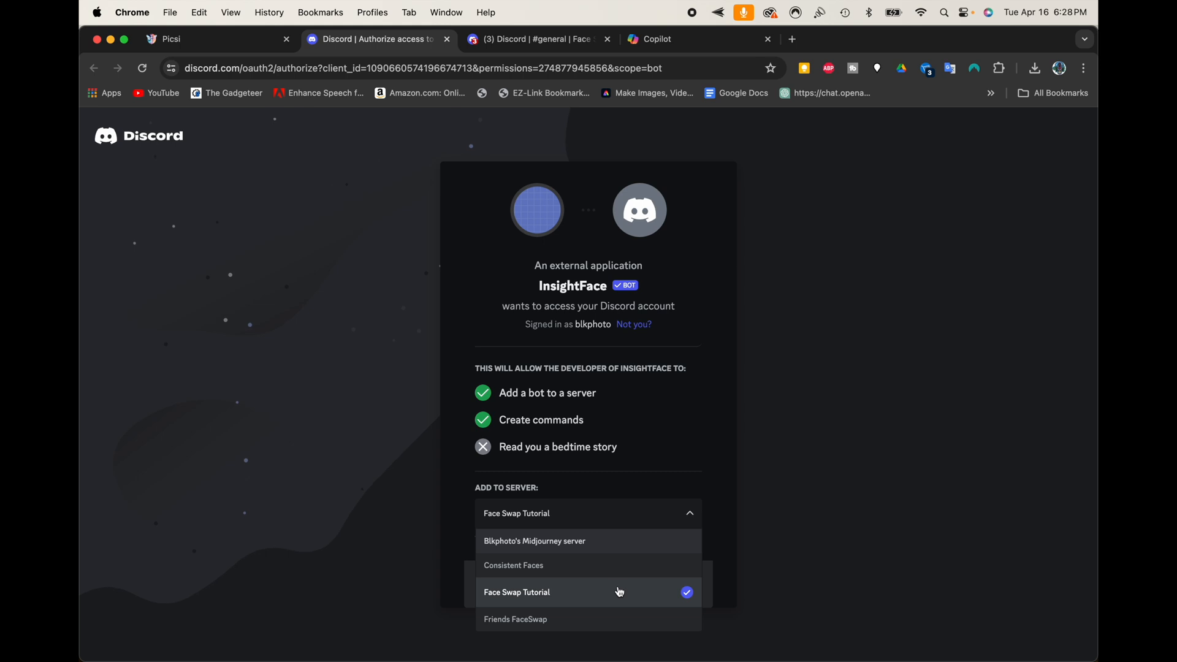
mouse_move(629, 556)
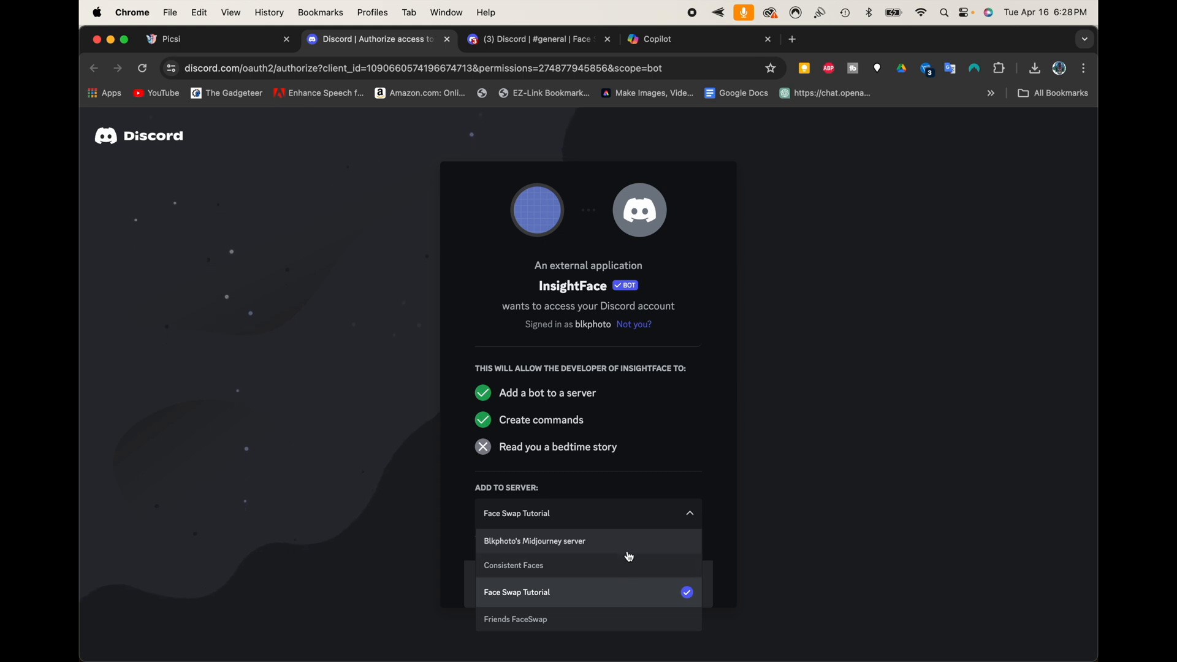
mouse_move(539, 604)
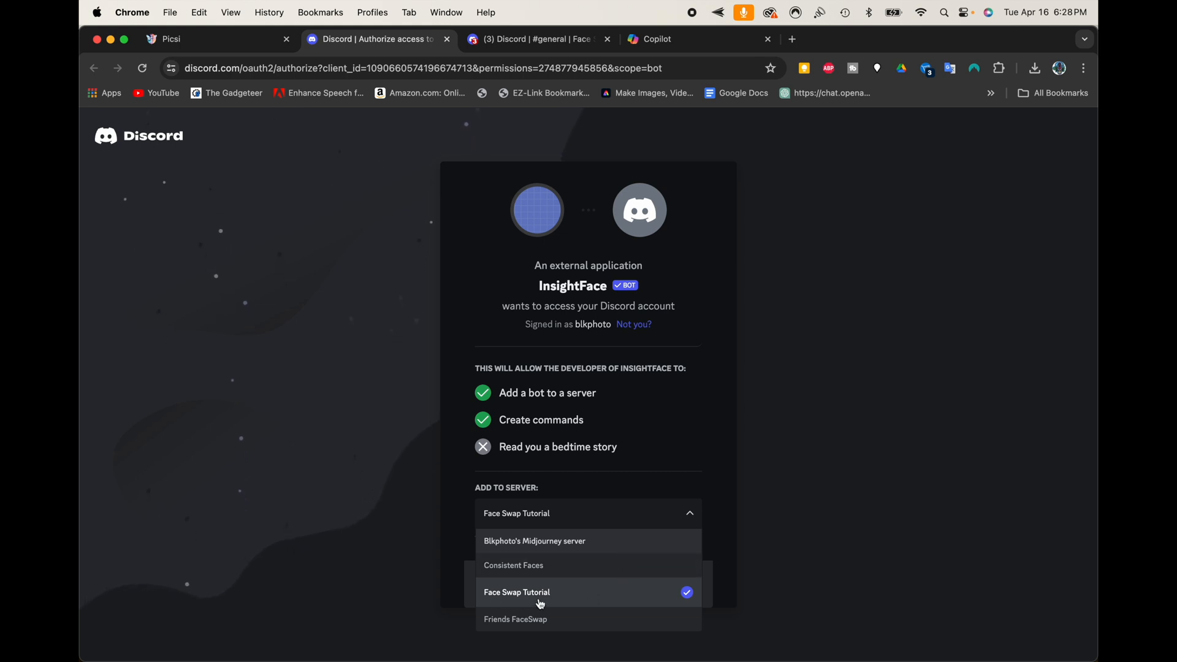
left_click(517, 592)
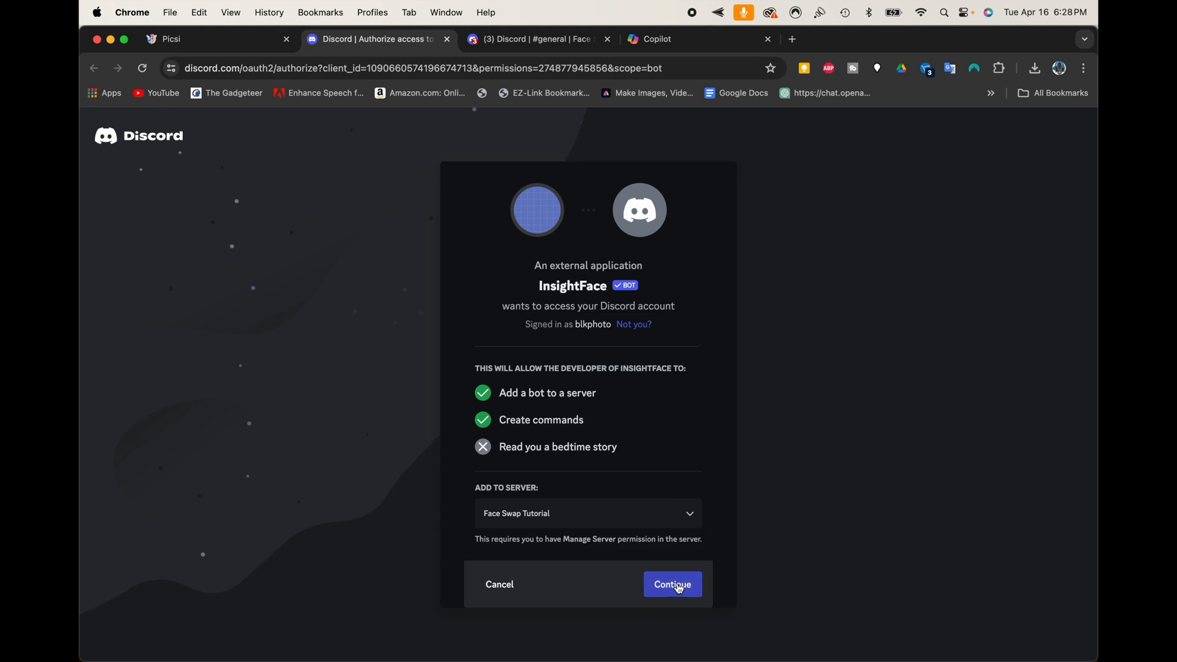
left_click(673, 584)
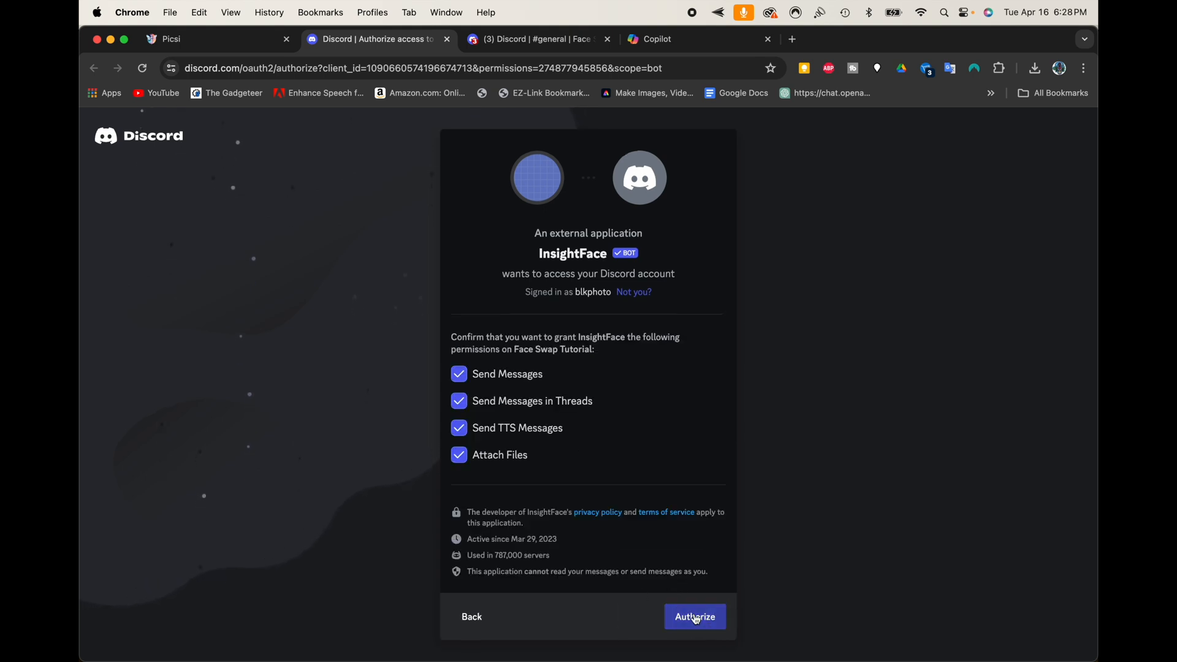
left_click(693, 616)
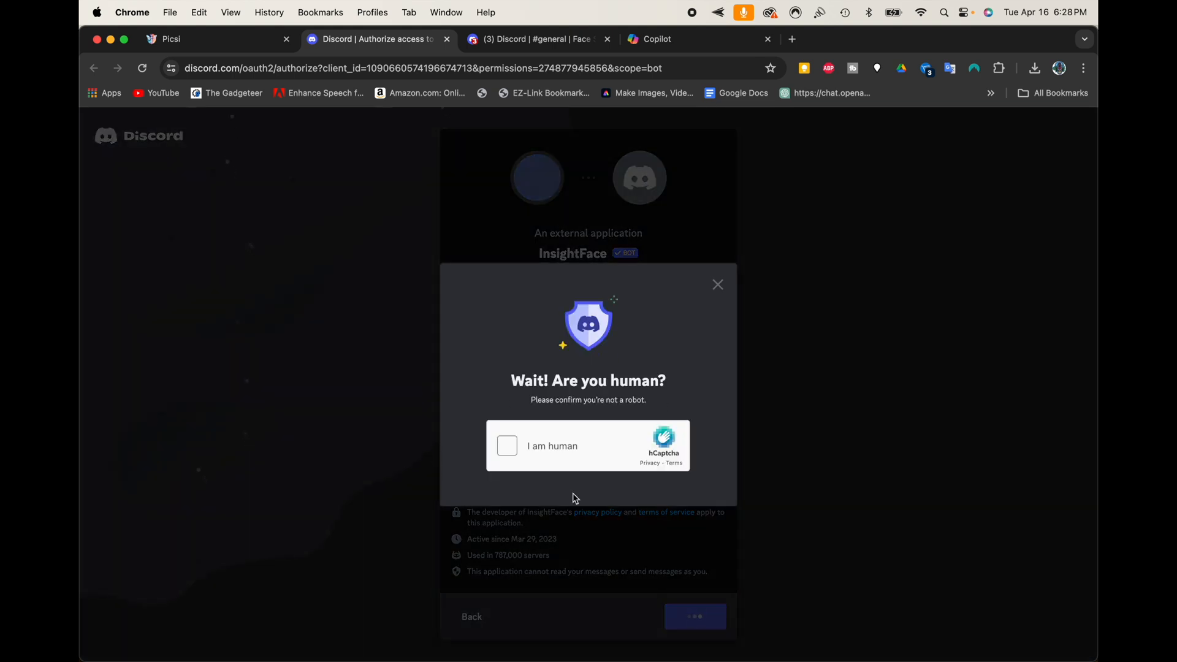
left_click(505, 445)
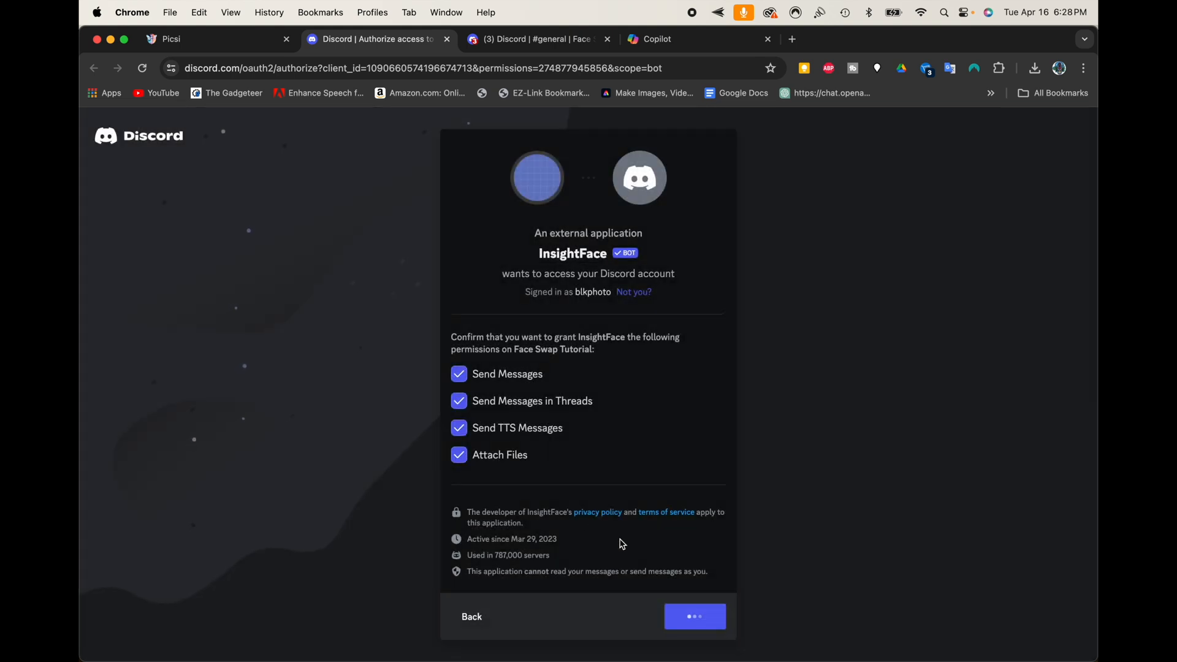
left_click(693, 616)
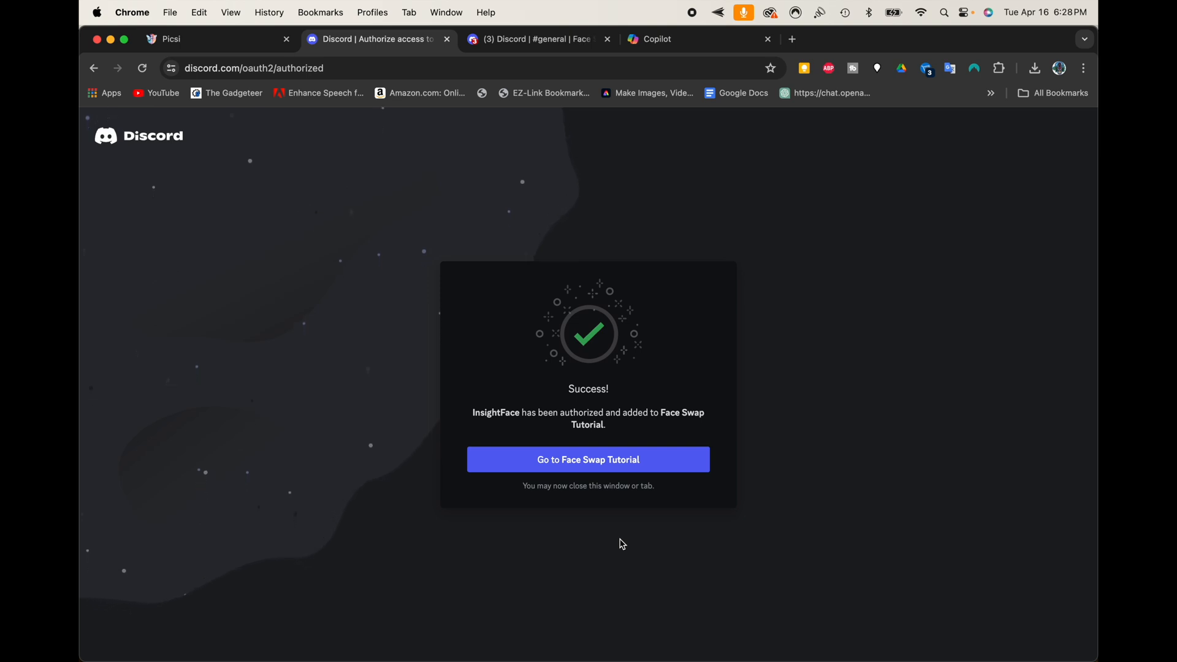
mouse_move(537, 464)
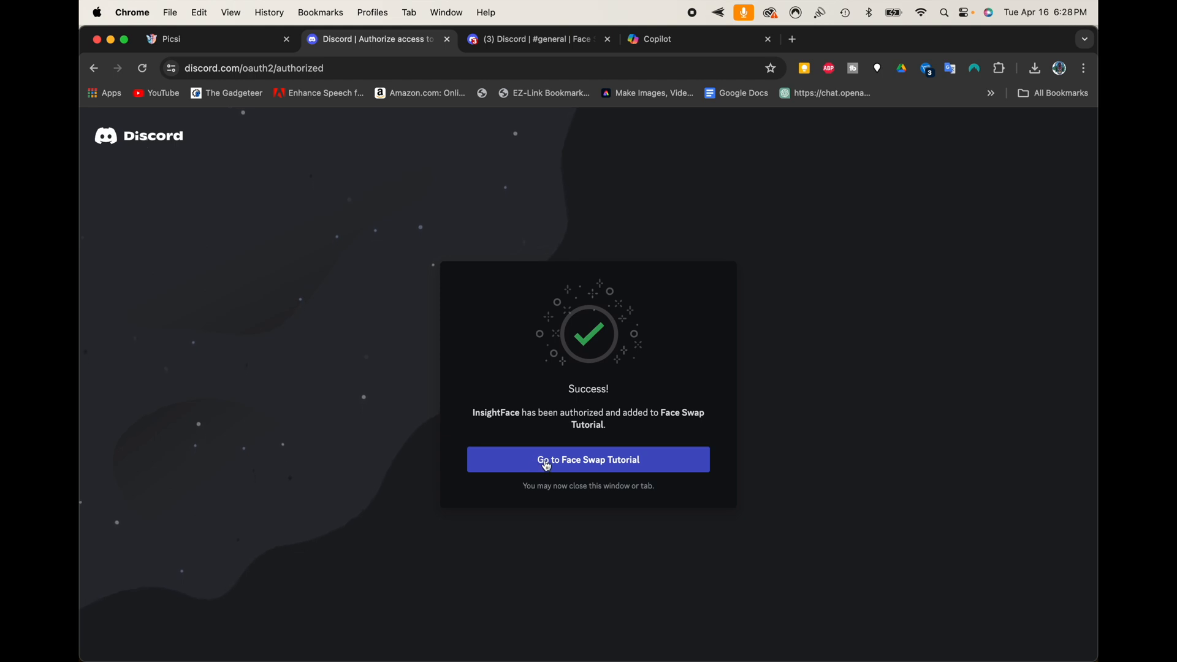
Register Larry1.jpg as face identity Law2 with /saveid in the general channel.
left_click(588, 459)
type("/")
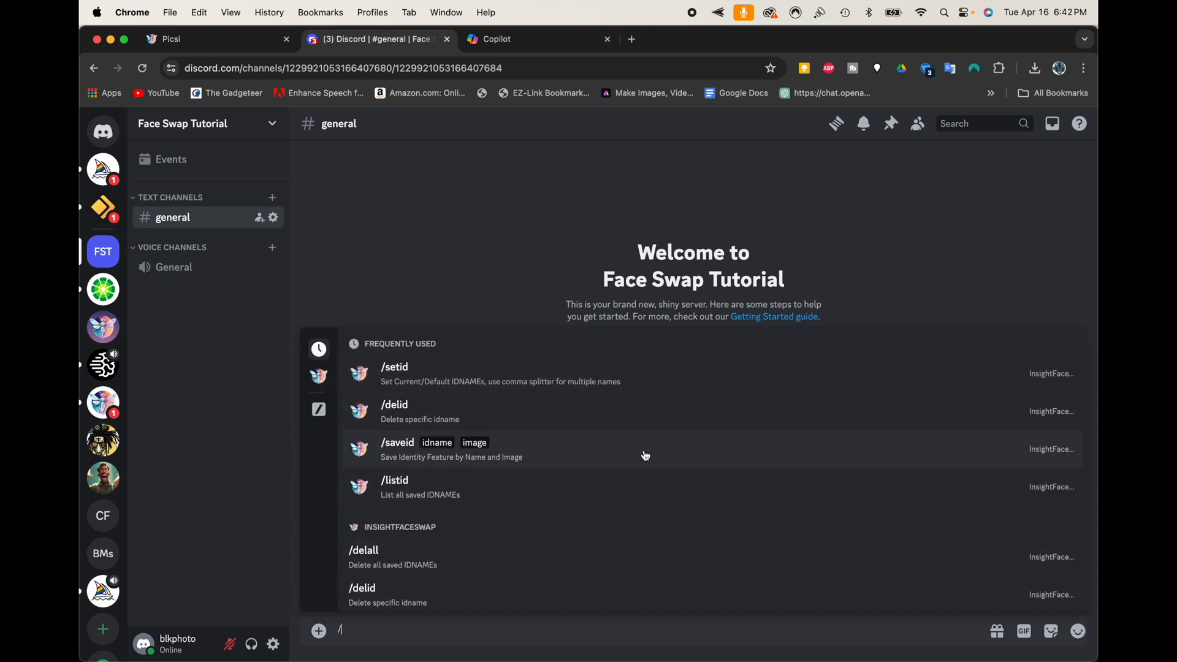
left_click(397, 442)
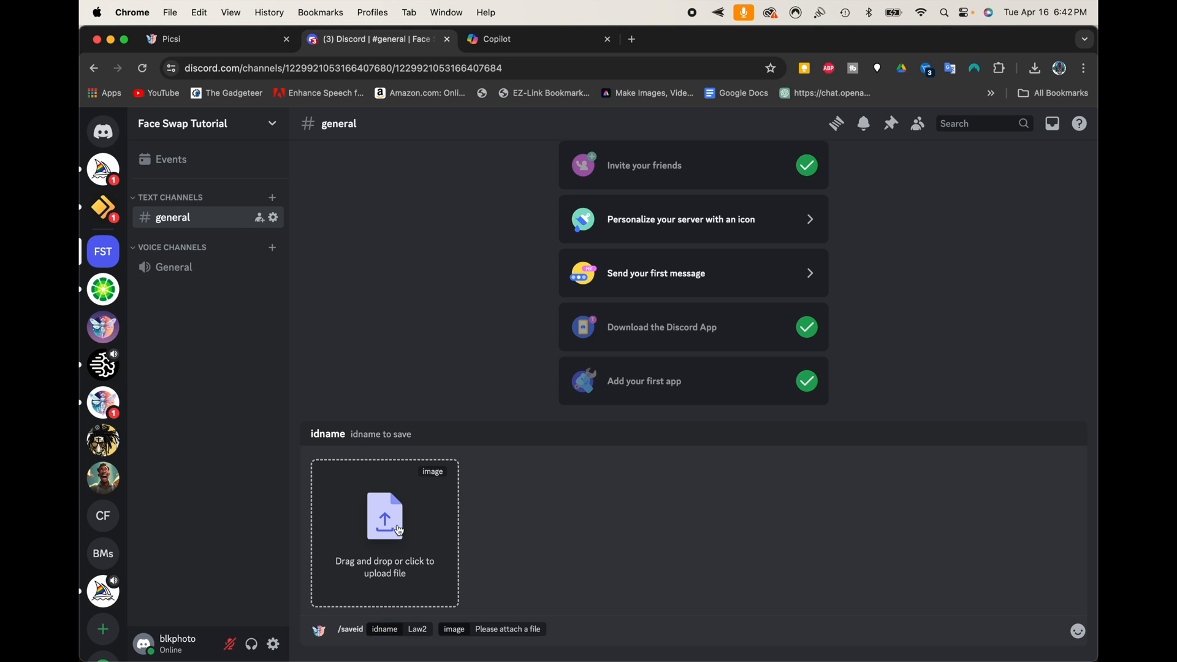
left_click(384, 532)
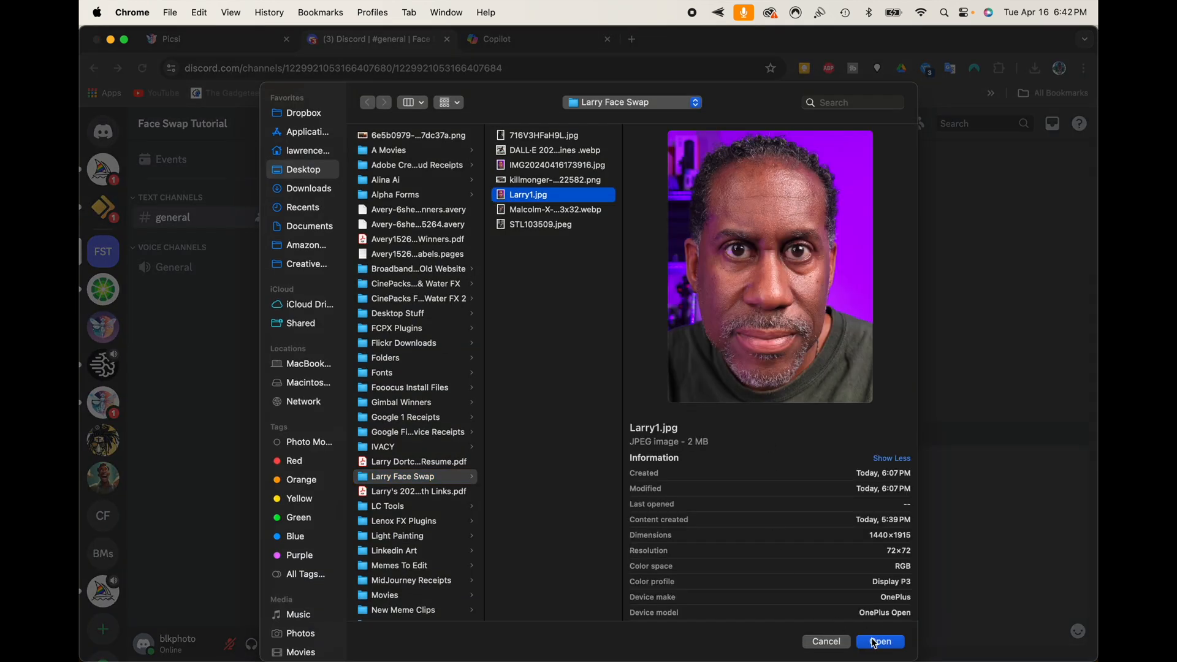
left_click(878, 642)
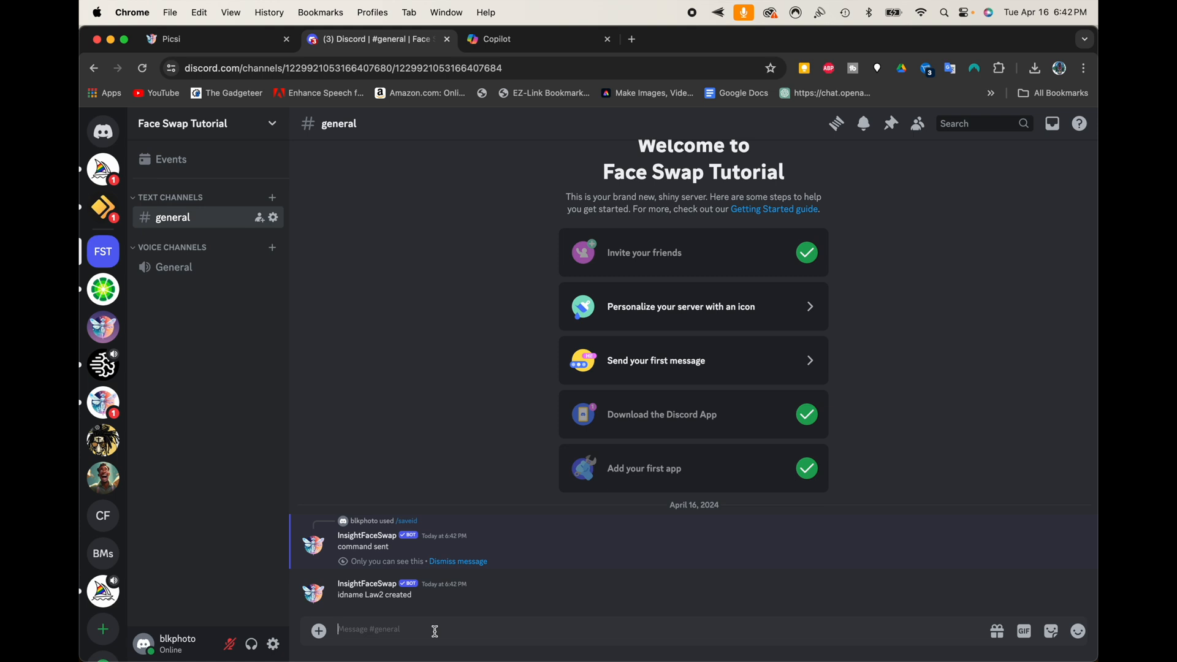
mouse_move(375, 634)
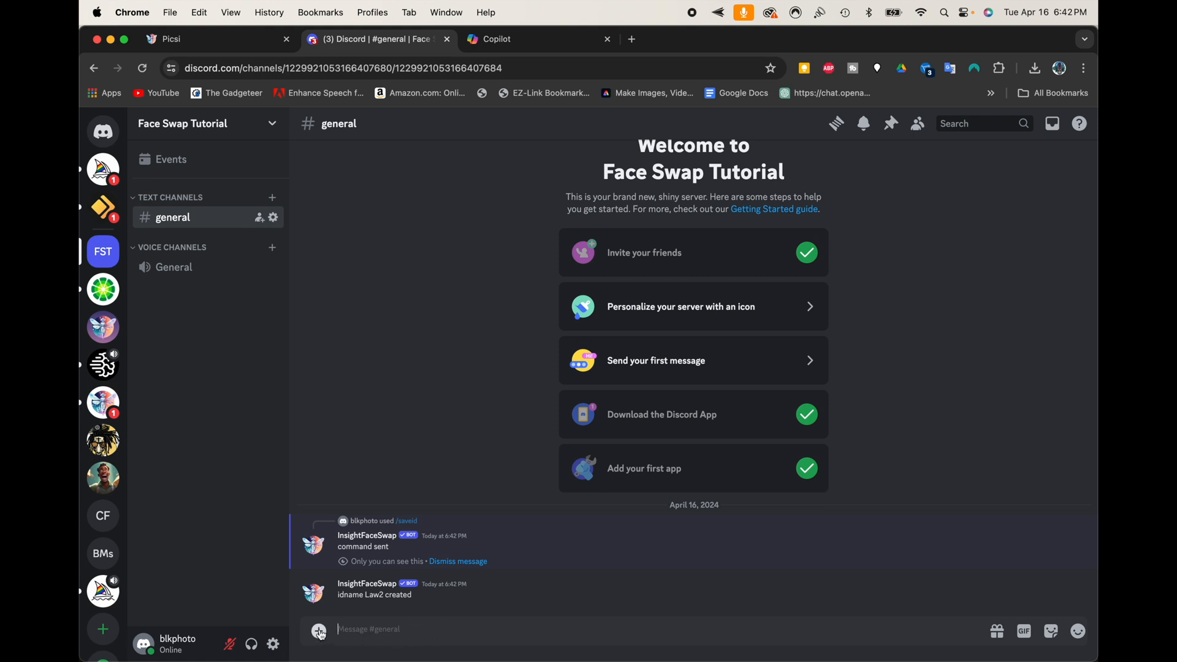
Upload and send the DALL-E superhero .webp image in the general channel.
left_click(318, 629)
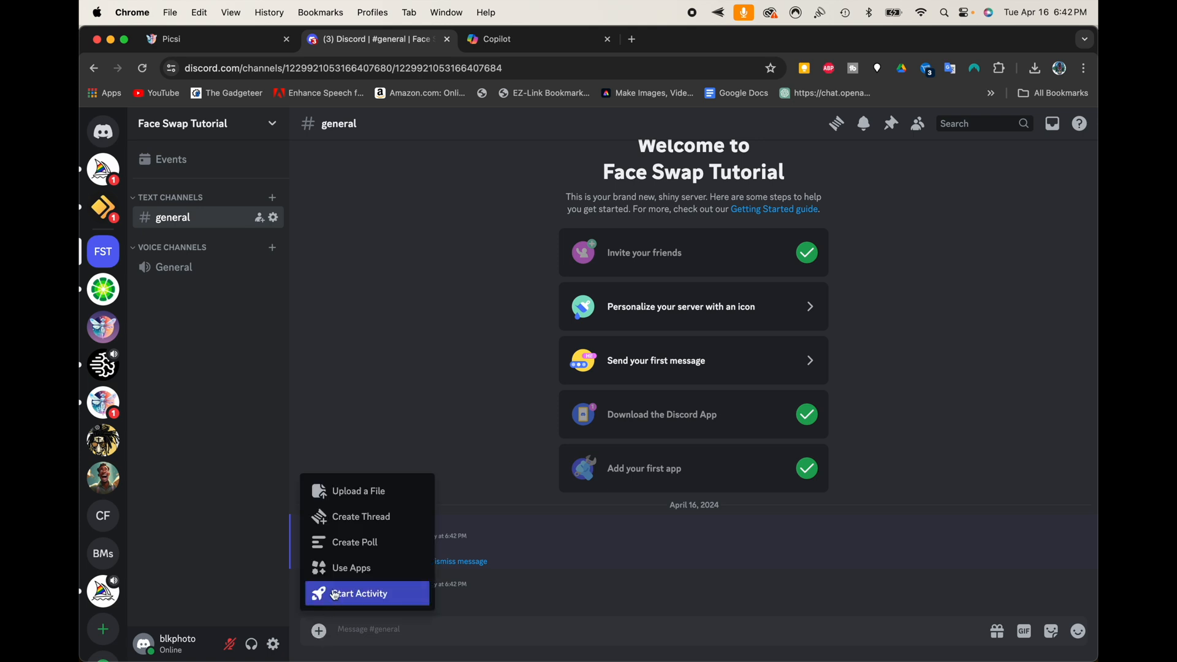
left_click(360, 490)
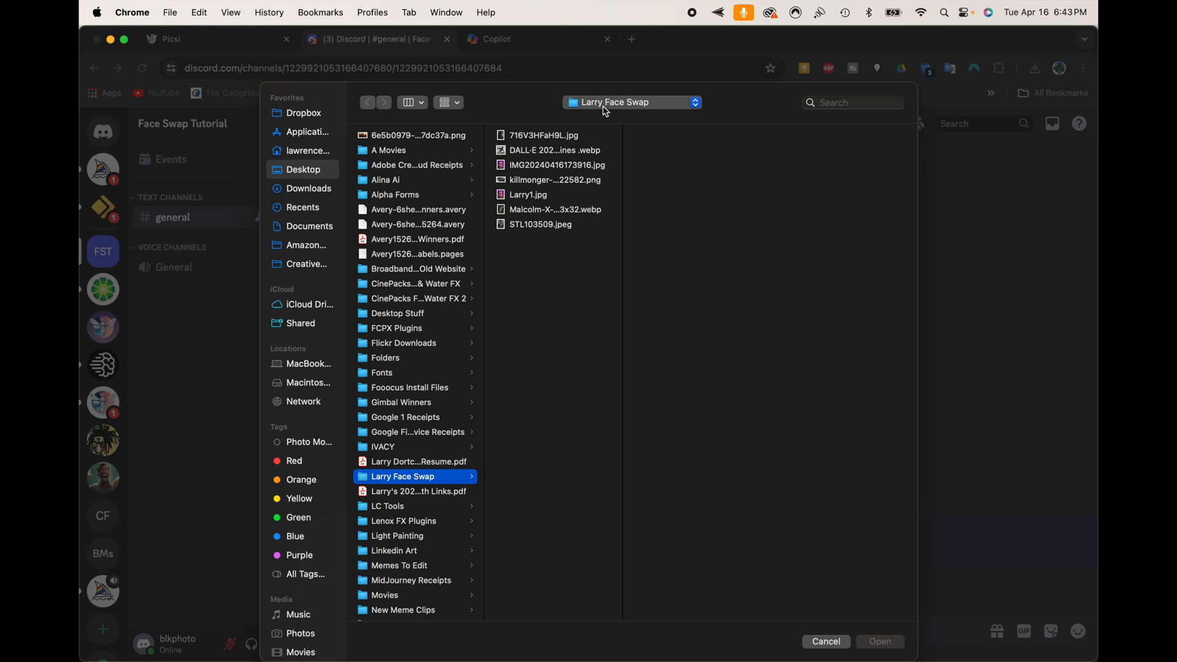
mouse_move(532, 150)
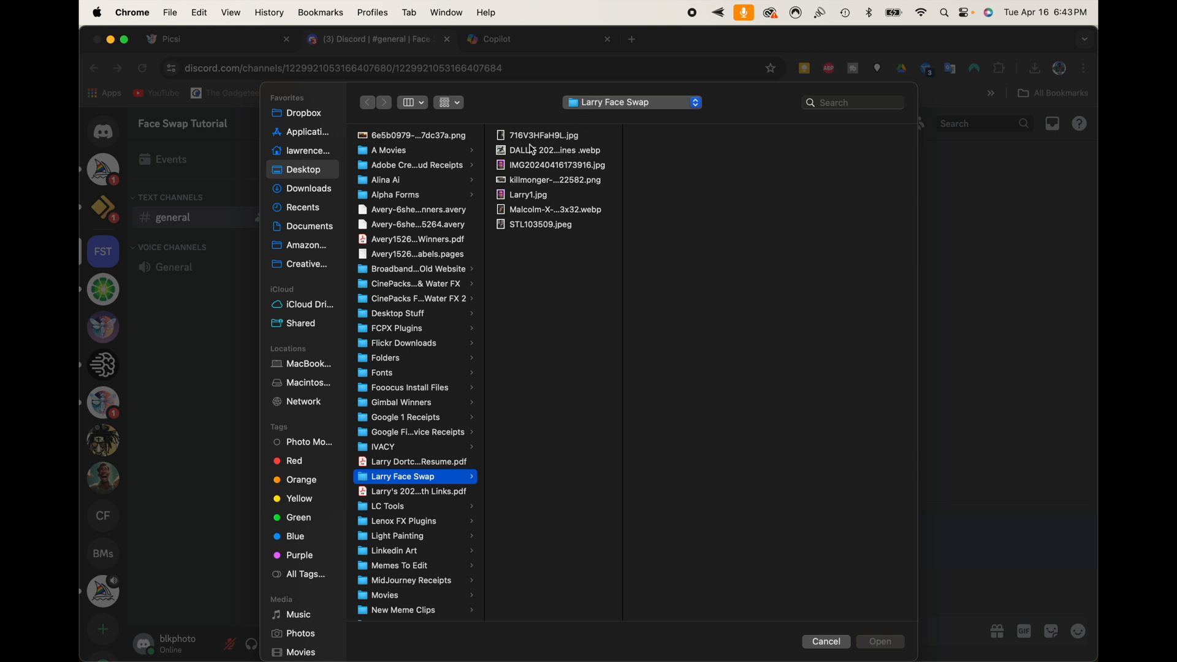
mouse_move(501, 154)
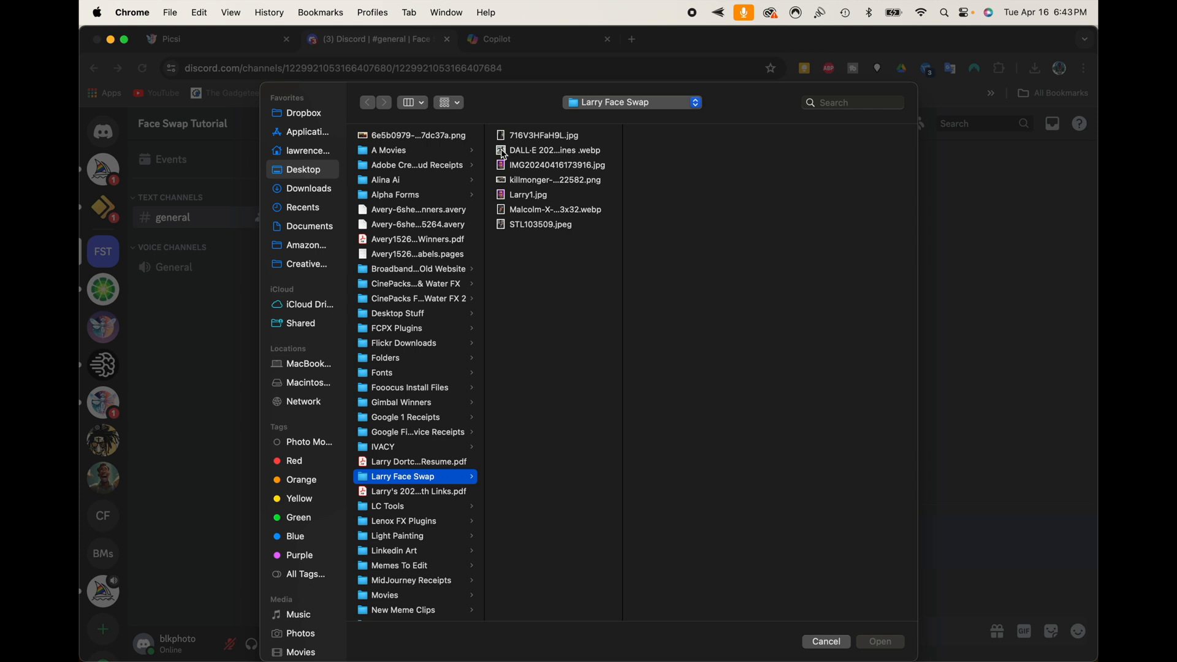
left_click(551, 150)
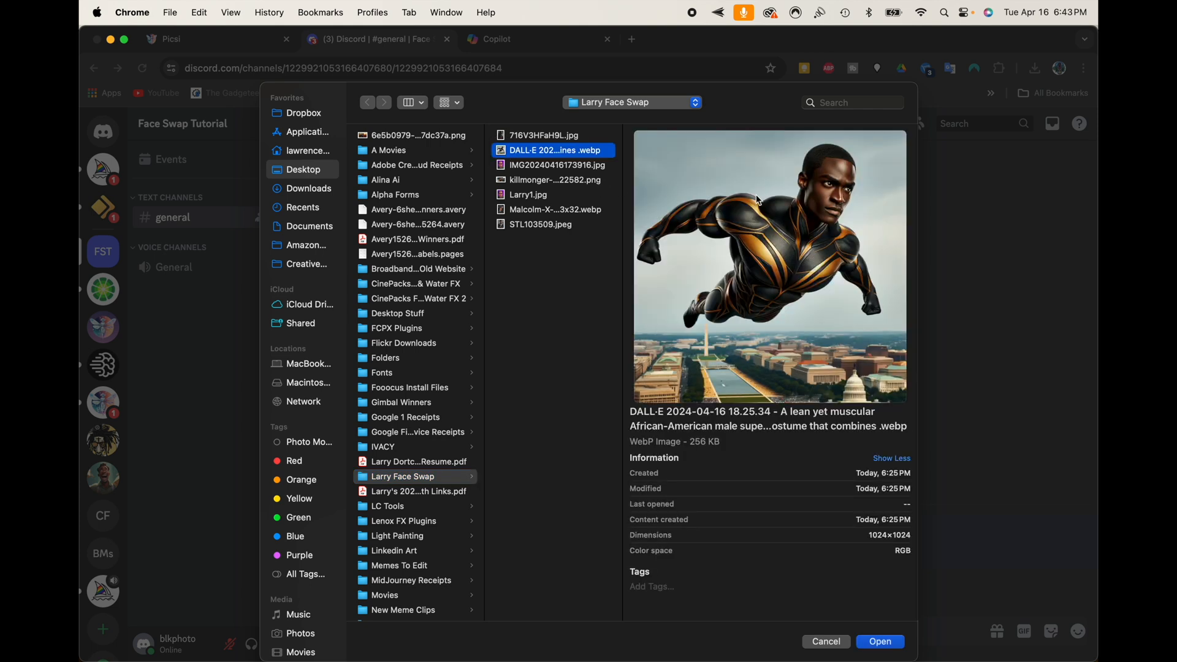
mouse_move(860, 626)
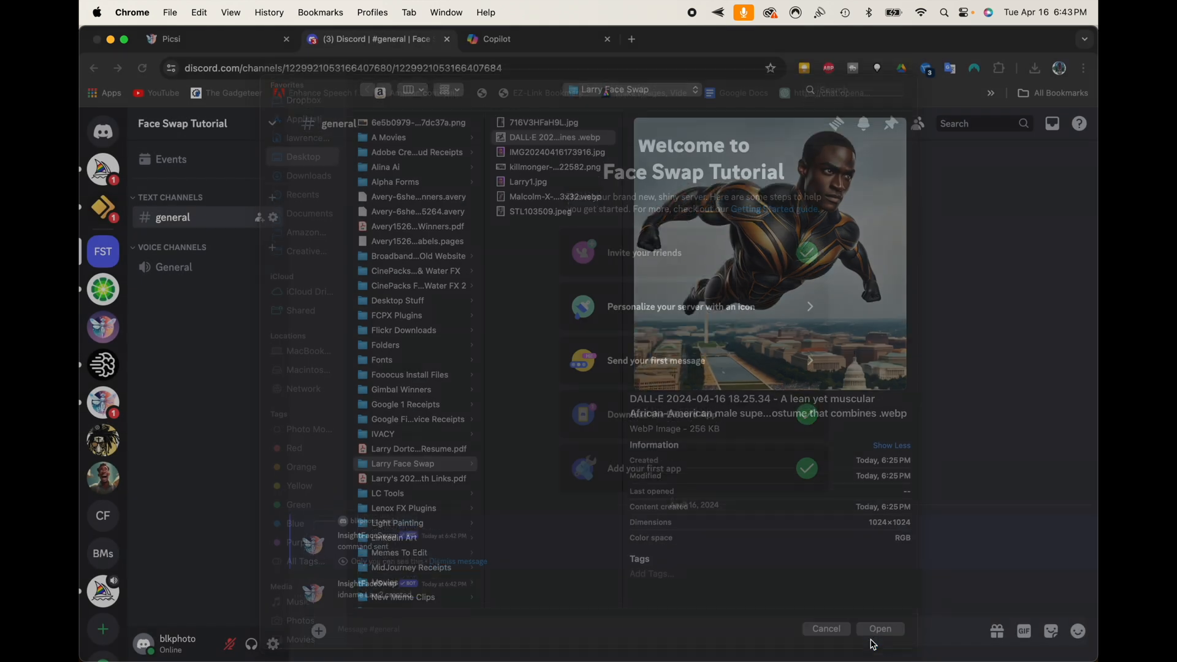
left_click(879, 628)
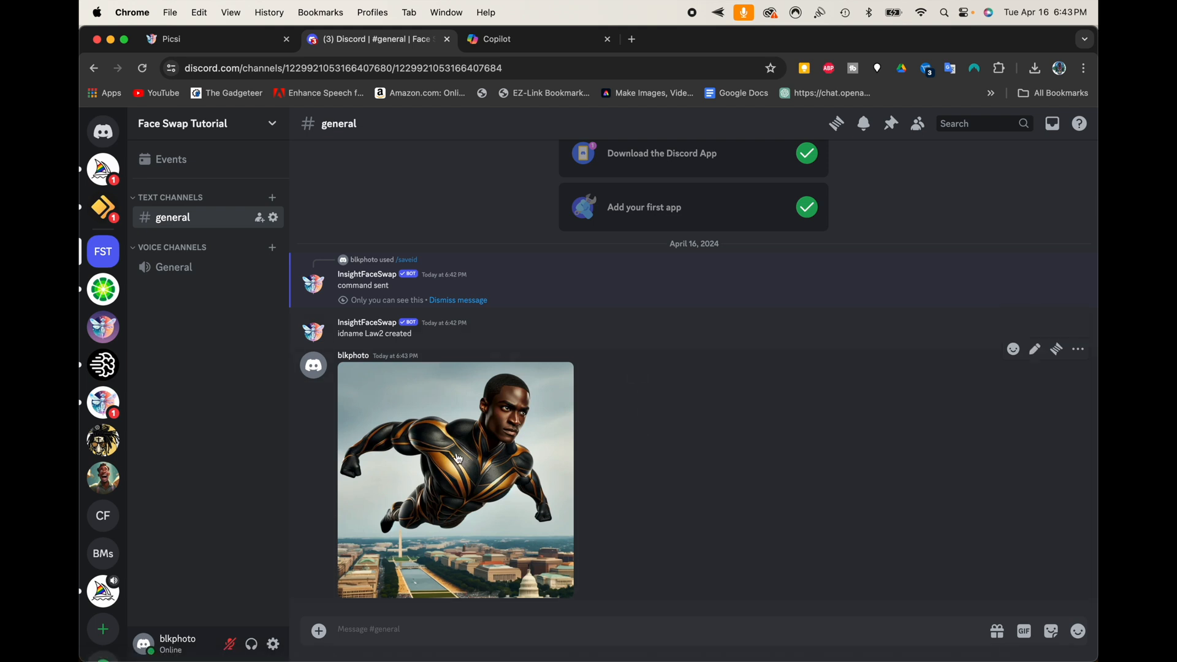
Run Apps > INSwapper on the superhero image and open the swapped result in a browser tab.
right_click(456, 458)
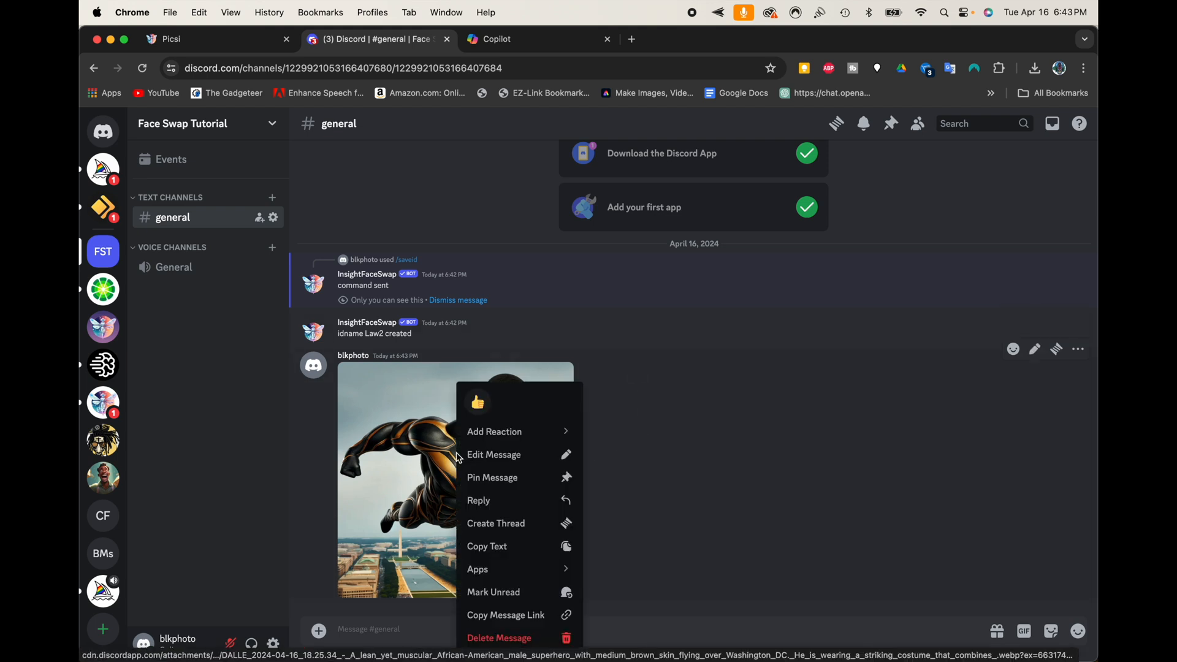
mouse_move(477, 569)
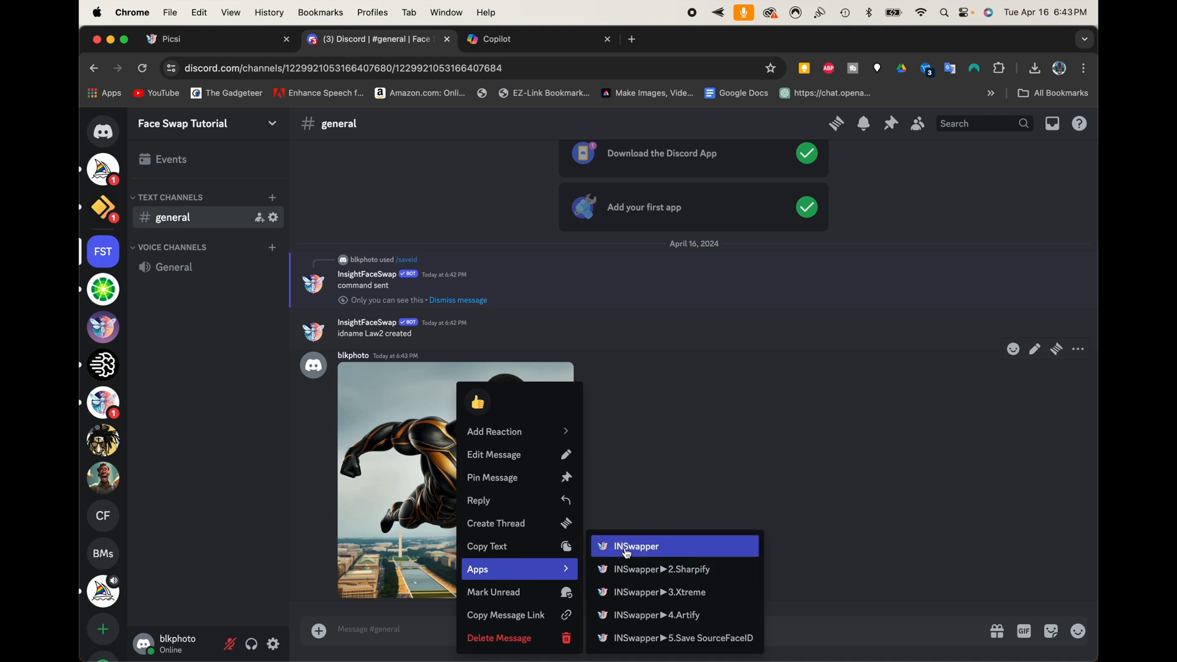
left_click(636, 545)
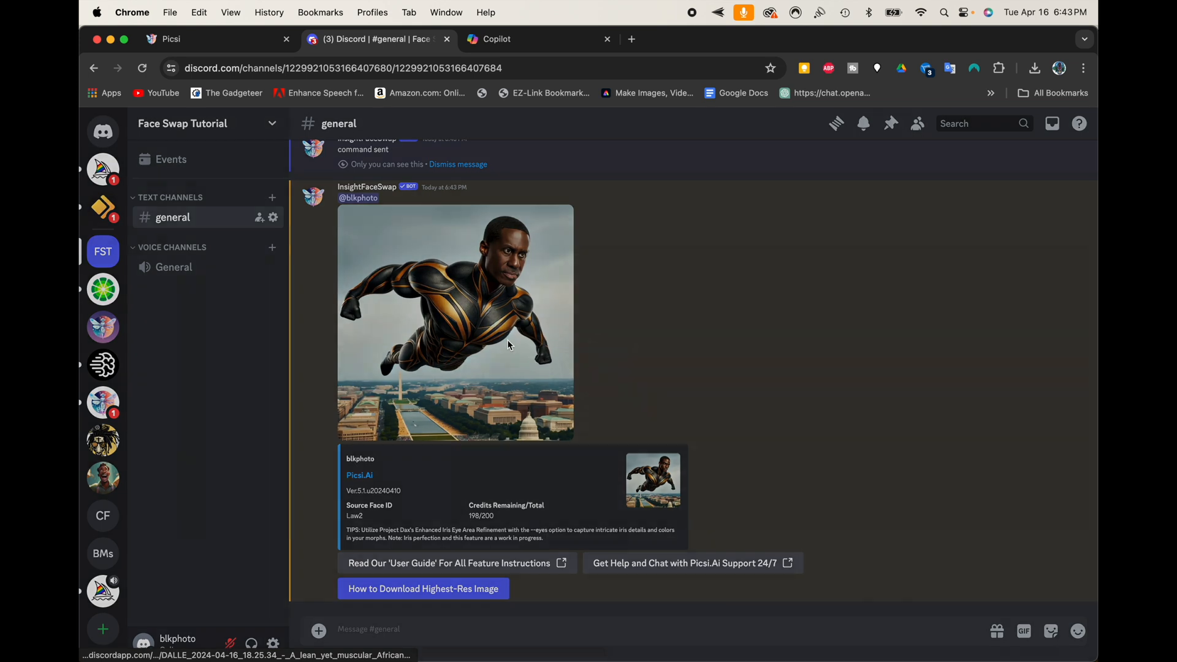
left_click(455, 323)
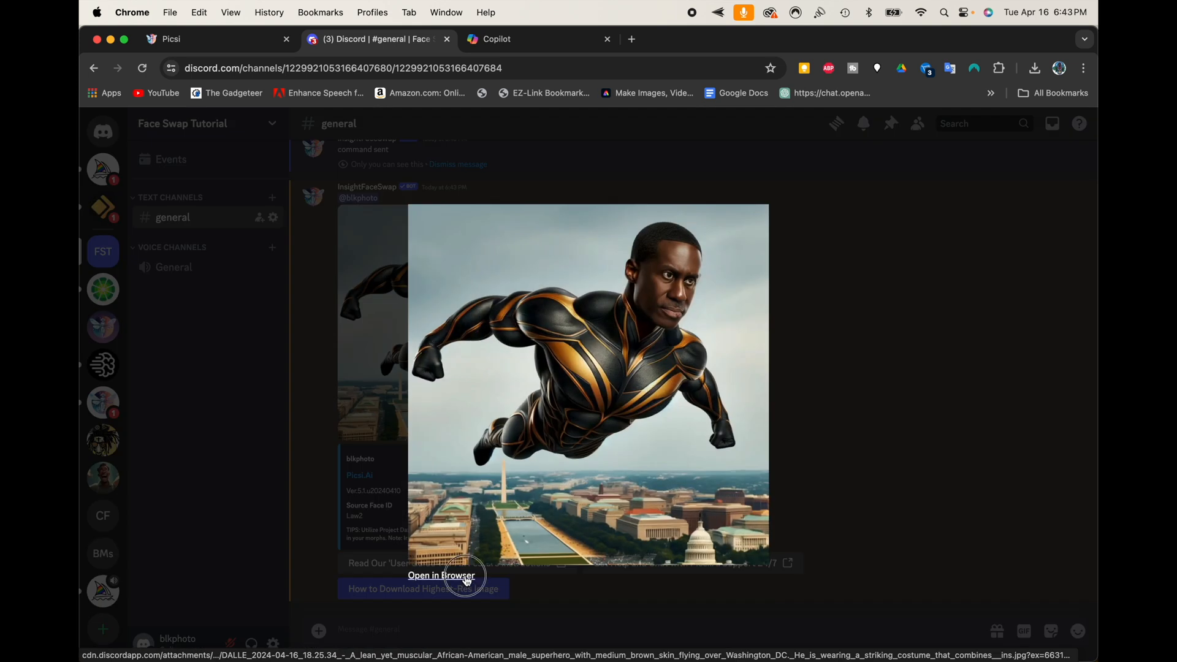
left_click(442, 575)
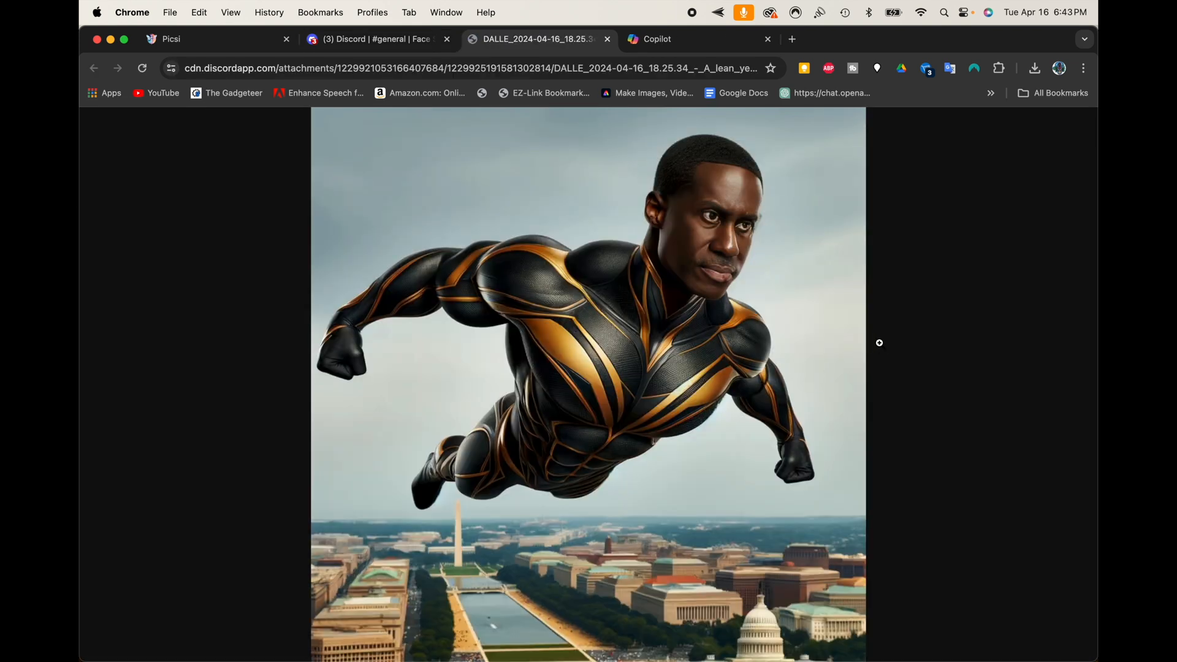
mouse_move(887, 341)
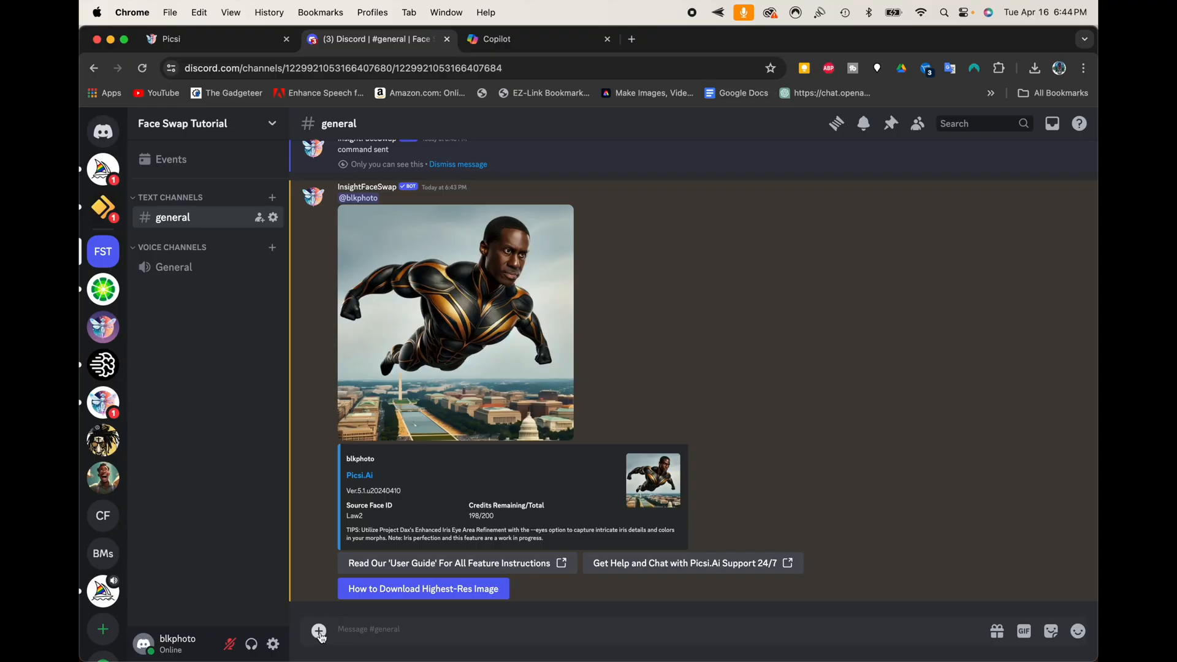
Upload the Equalizer poster image to the general channel.
left_click(318, 631)
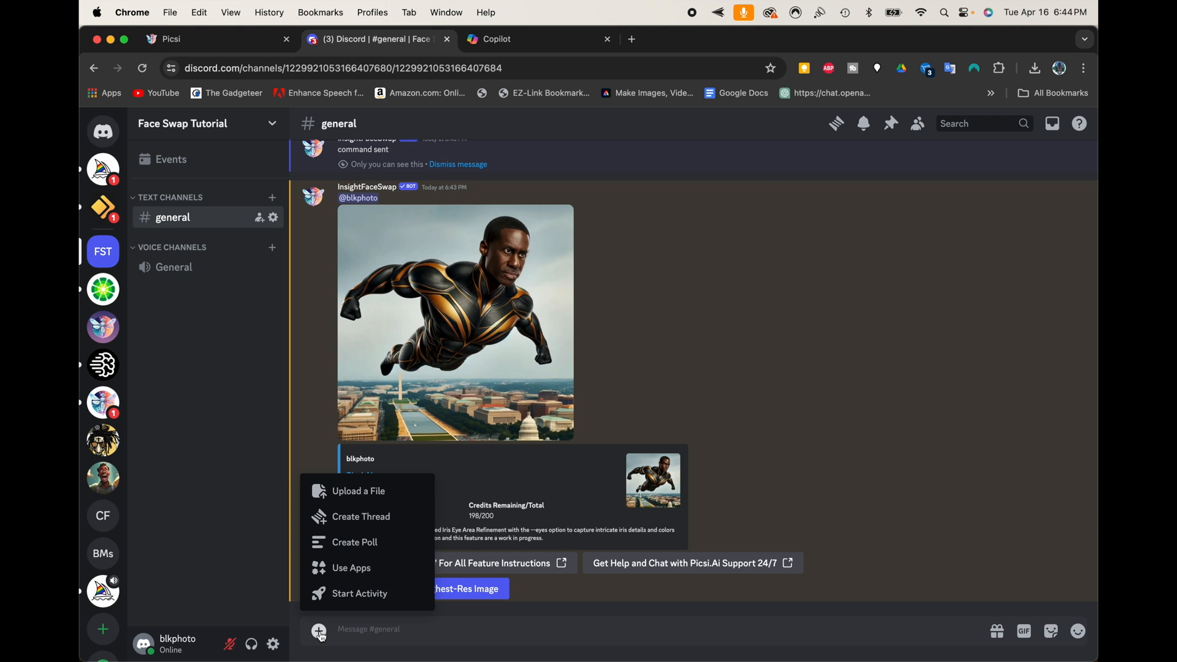
mouse_move(358, 491)
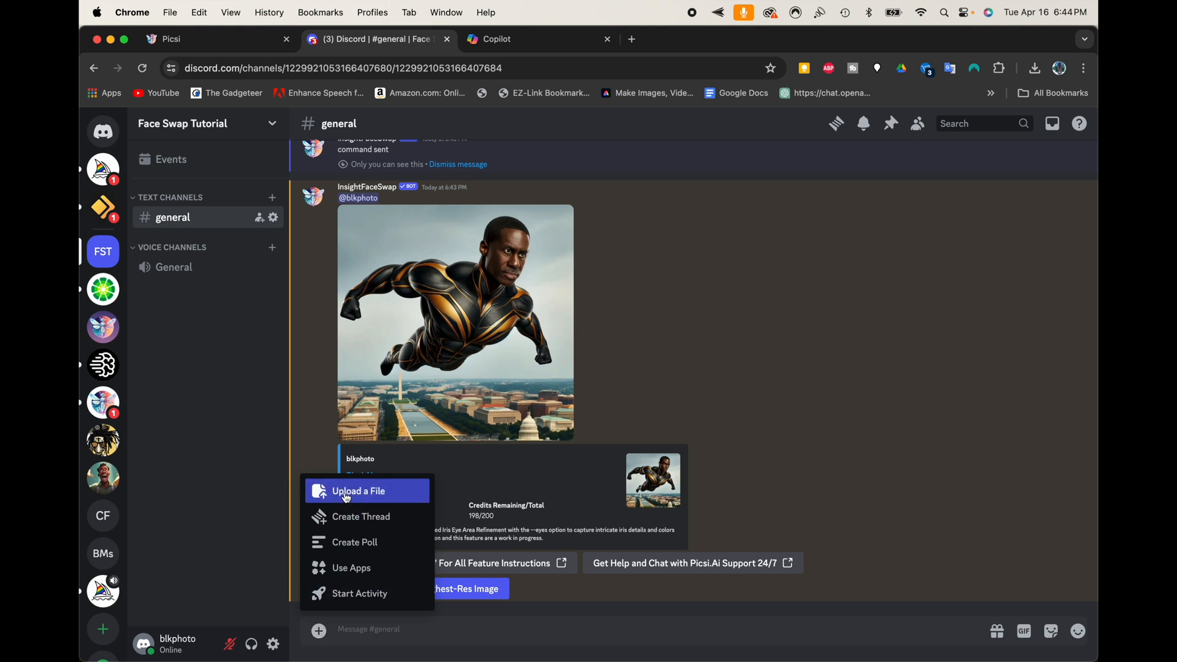
left_click(358, 491)
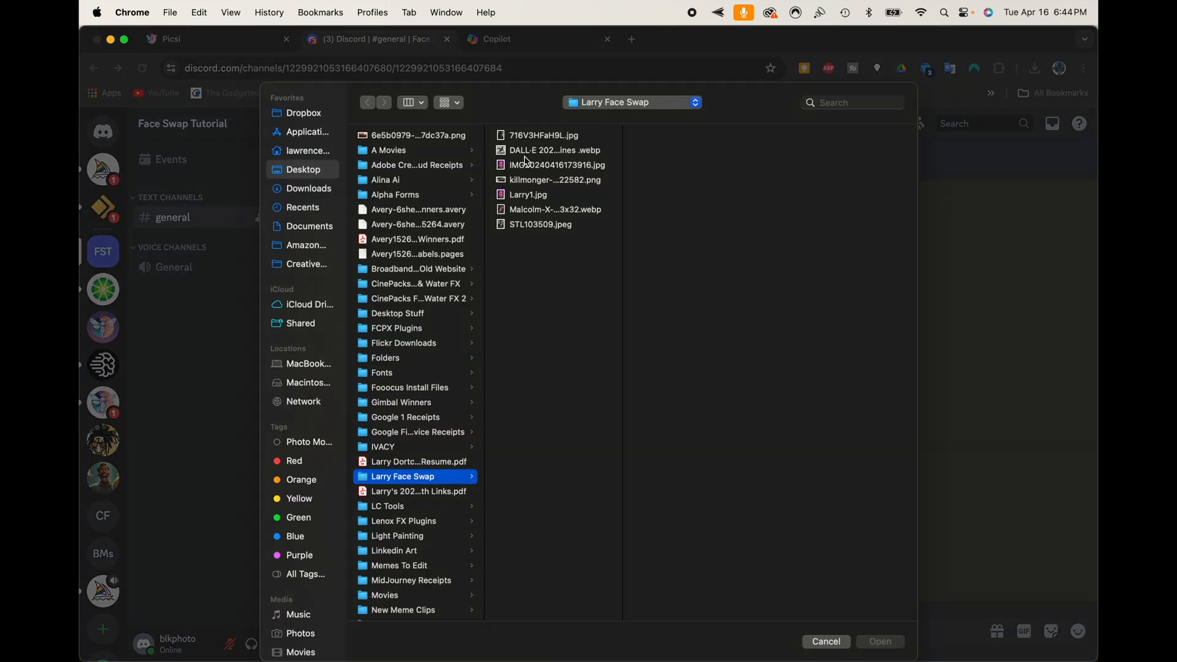
left_click(542, 135)
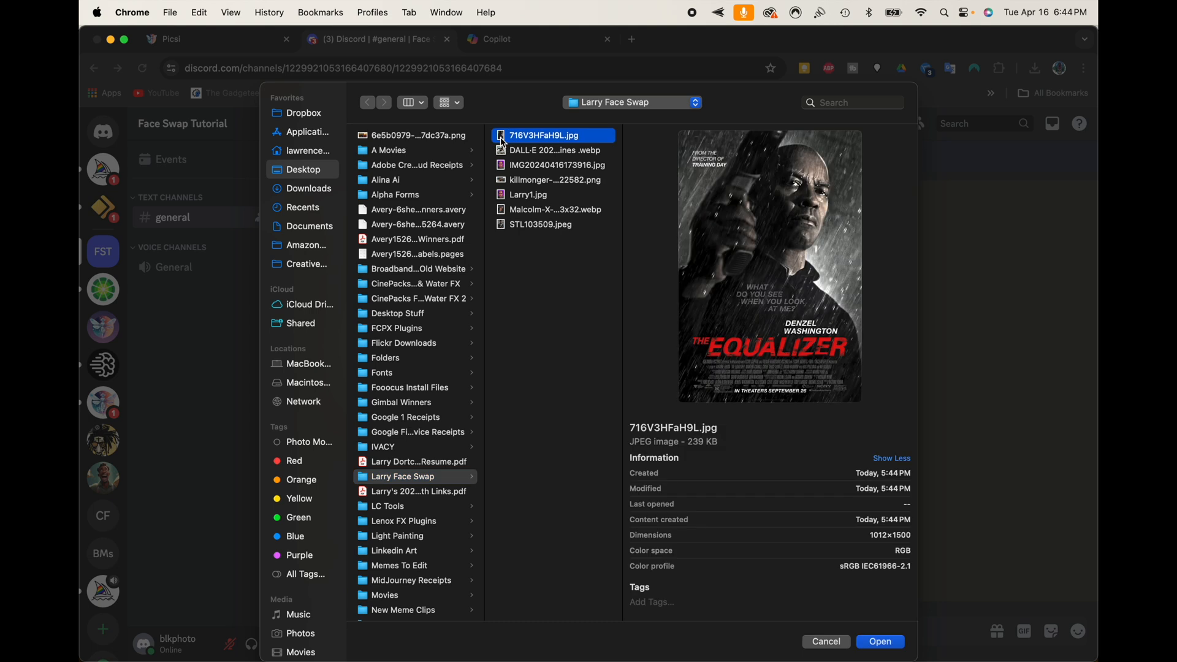
mouse_move(869, 504)
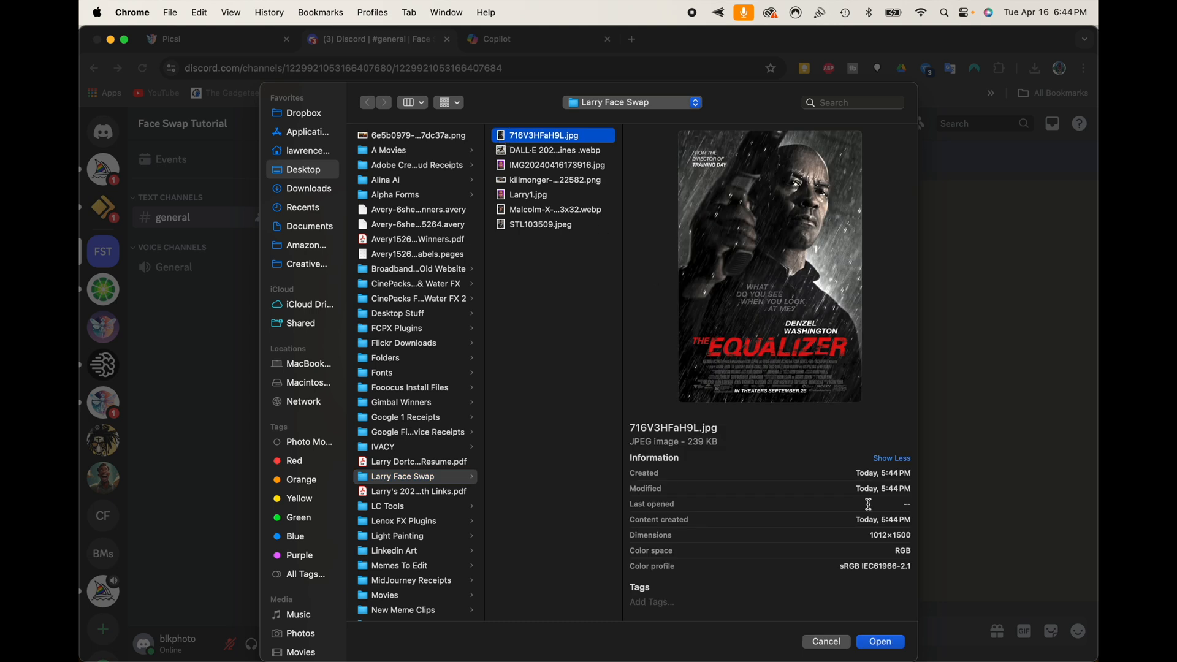
left_click(879, 641)
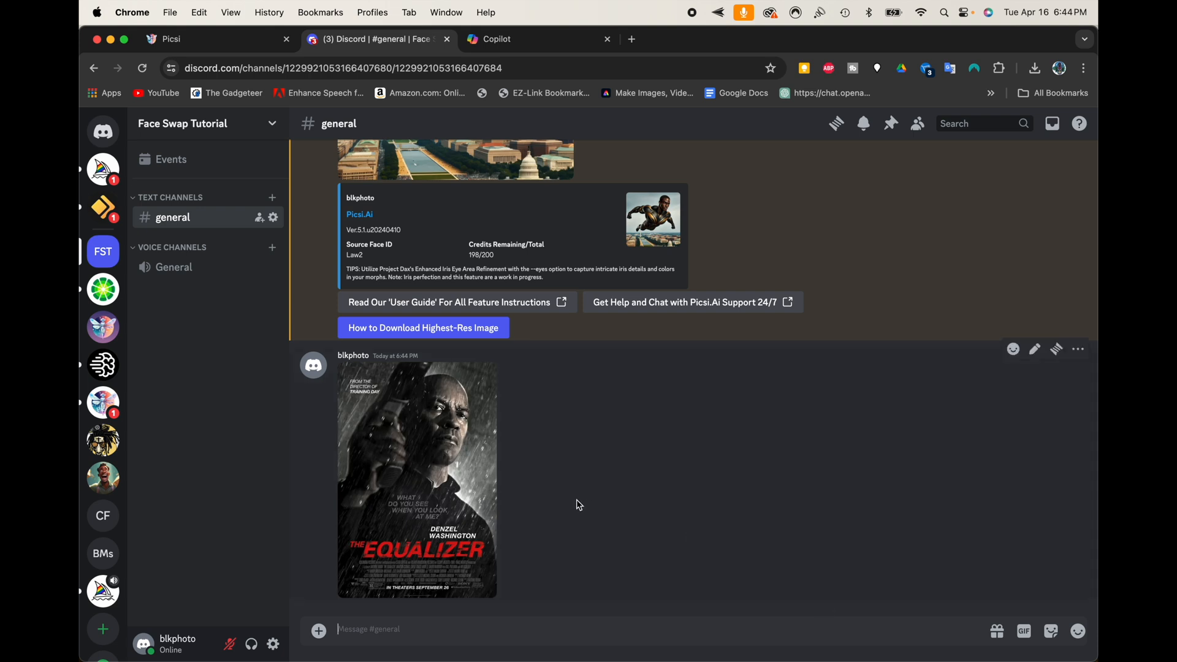
Run INSwapper on the poster, view the swapped result full size, then return to Discord.
right_click(417, 481)
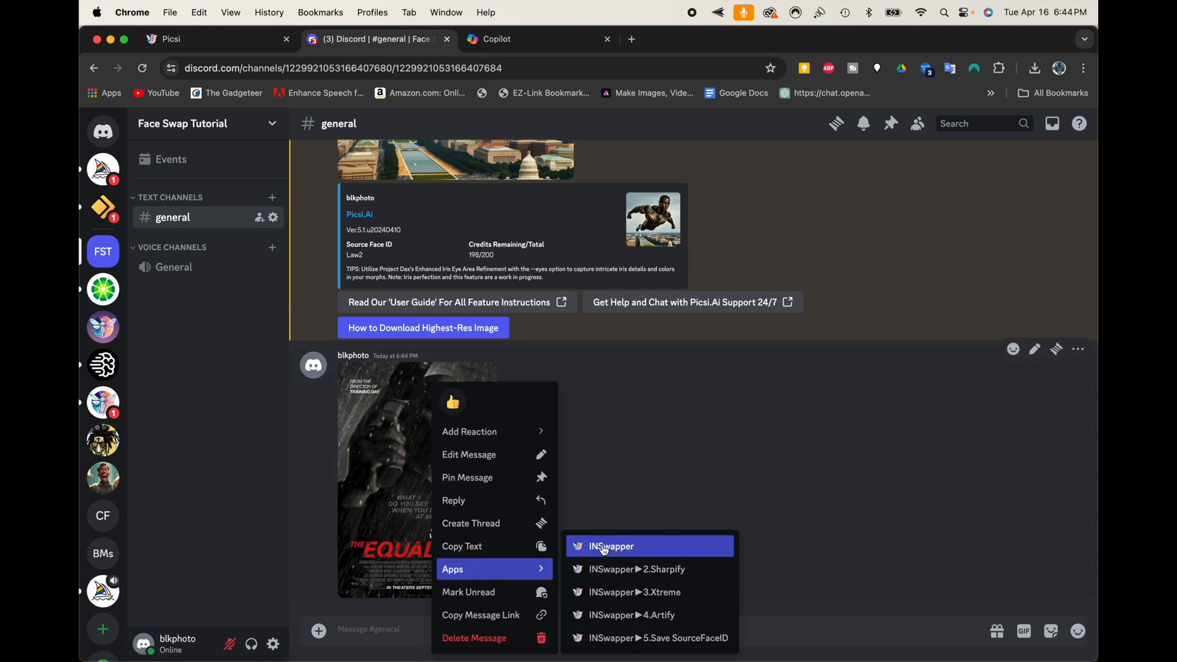
left_click(610, 546)
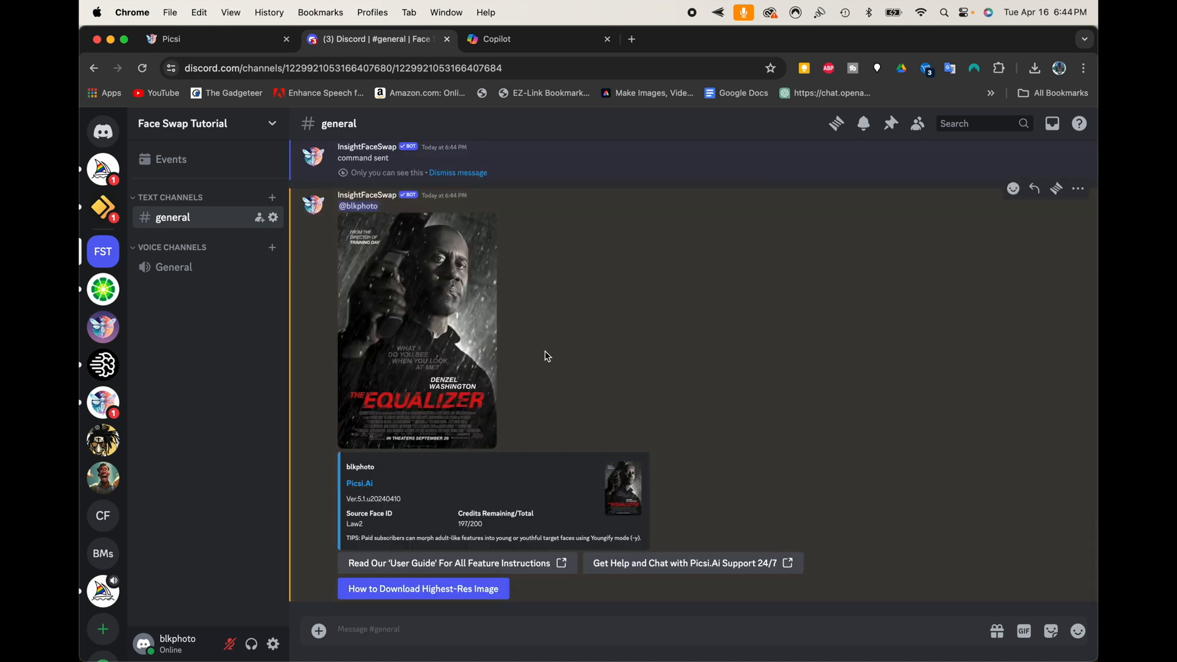
left_click(417, 330)
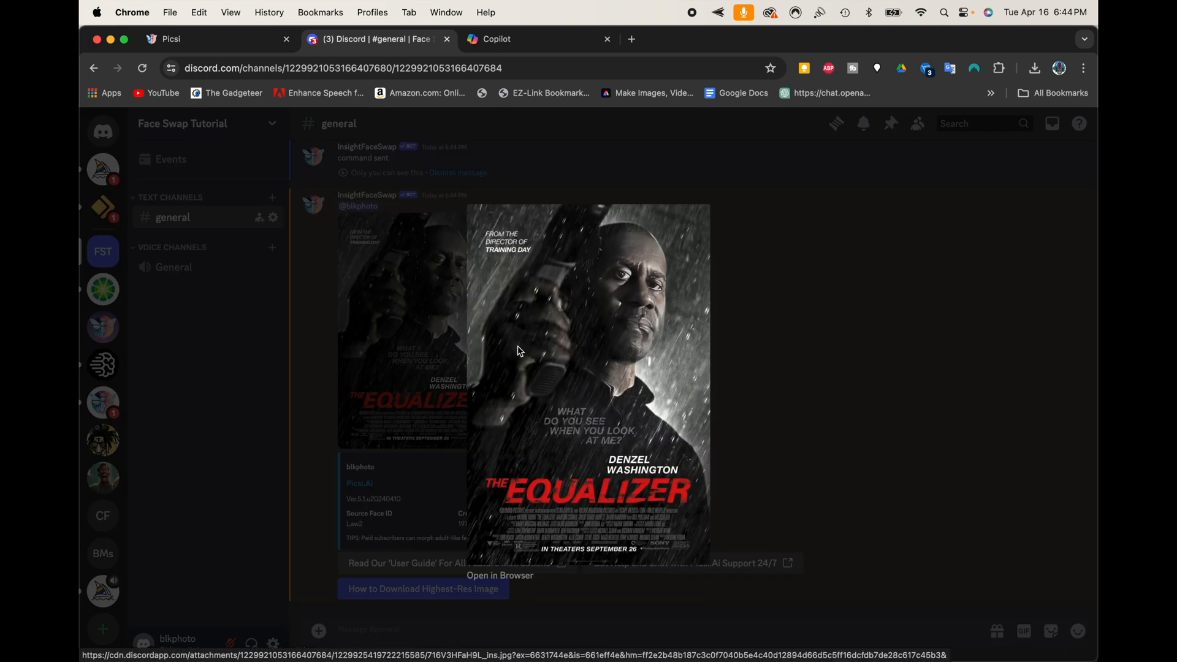
mouse_move(615, 378)
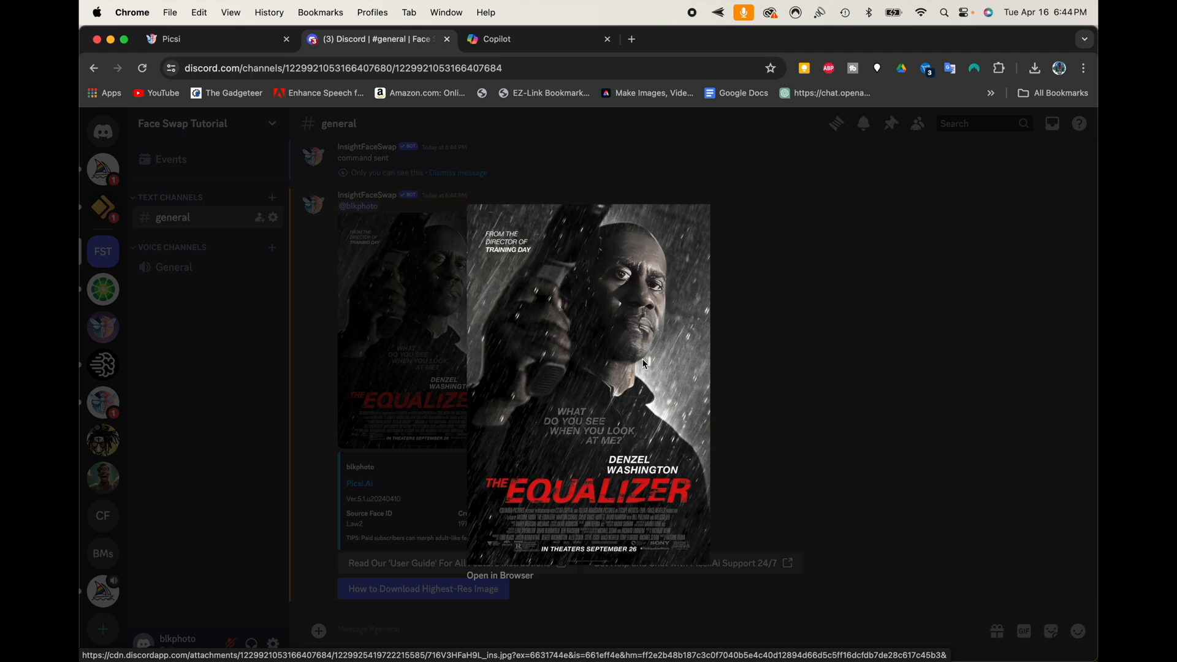
left_click(499, 575)
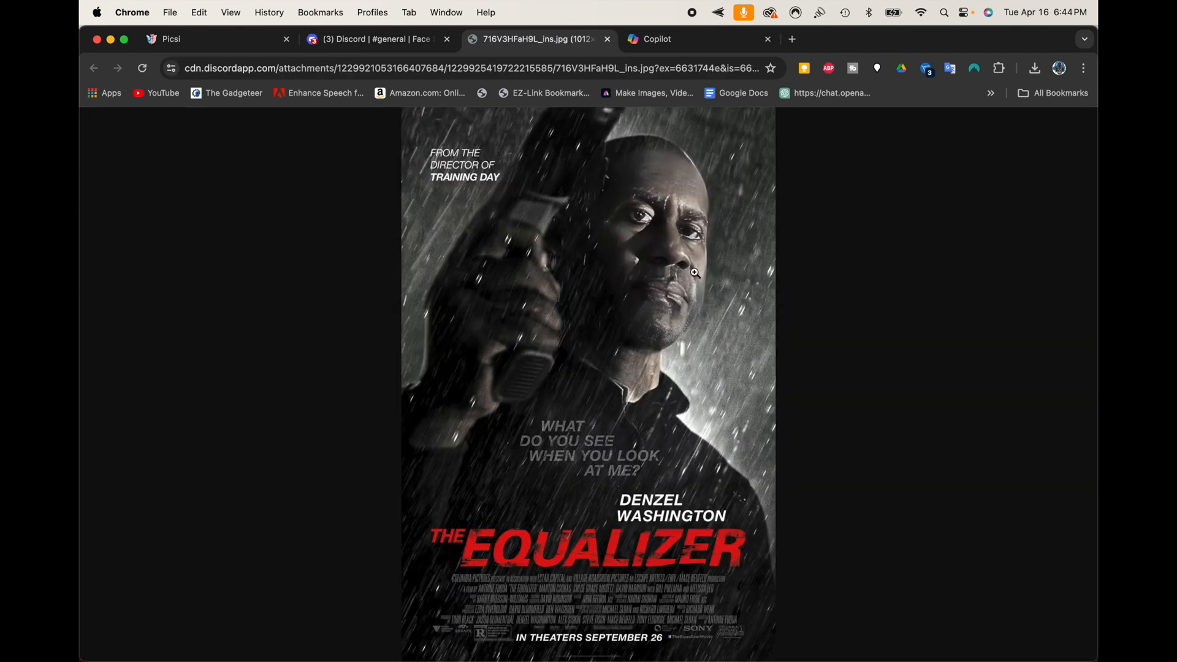
mouse_move(684, 348)
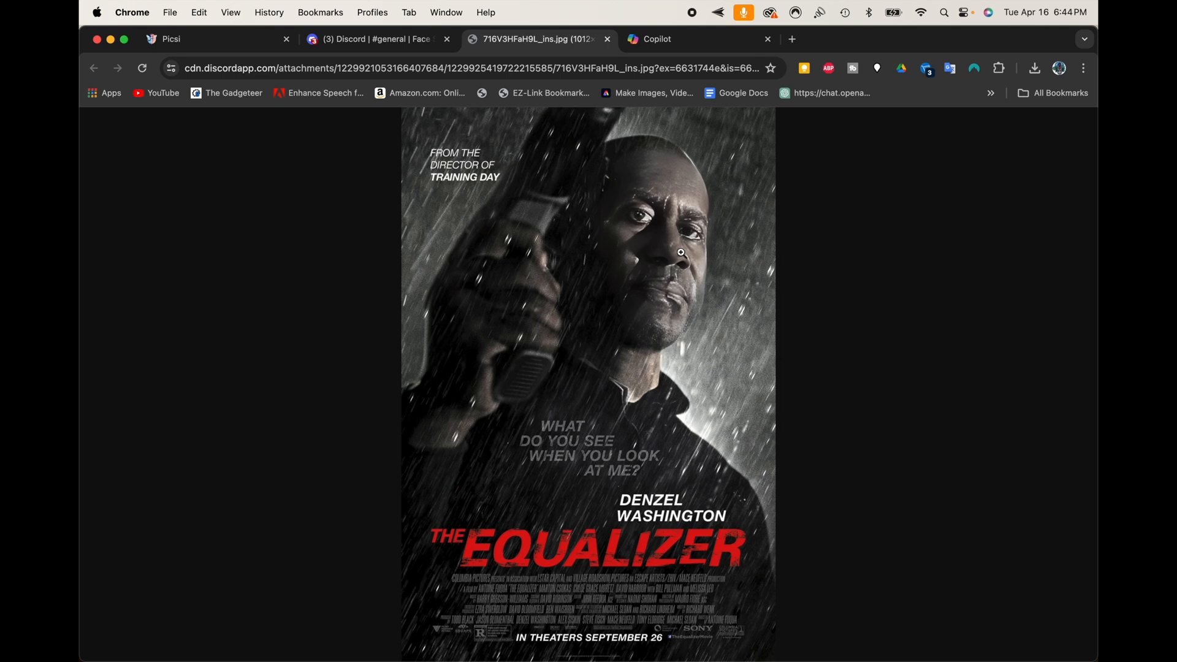
mouse_move(688, 349)
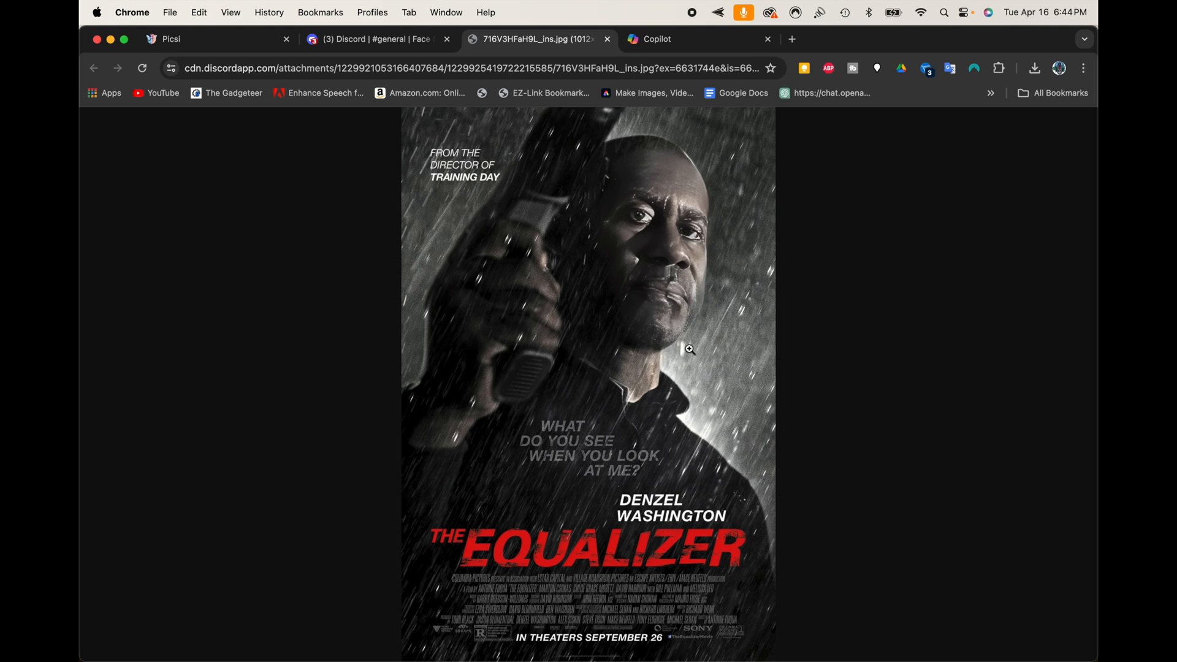
mouse_move(785, 318)
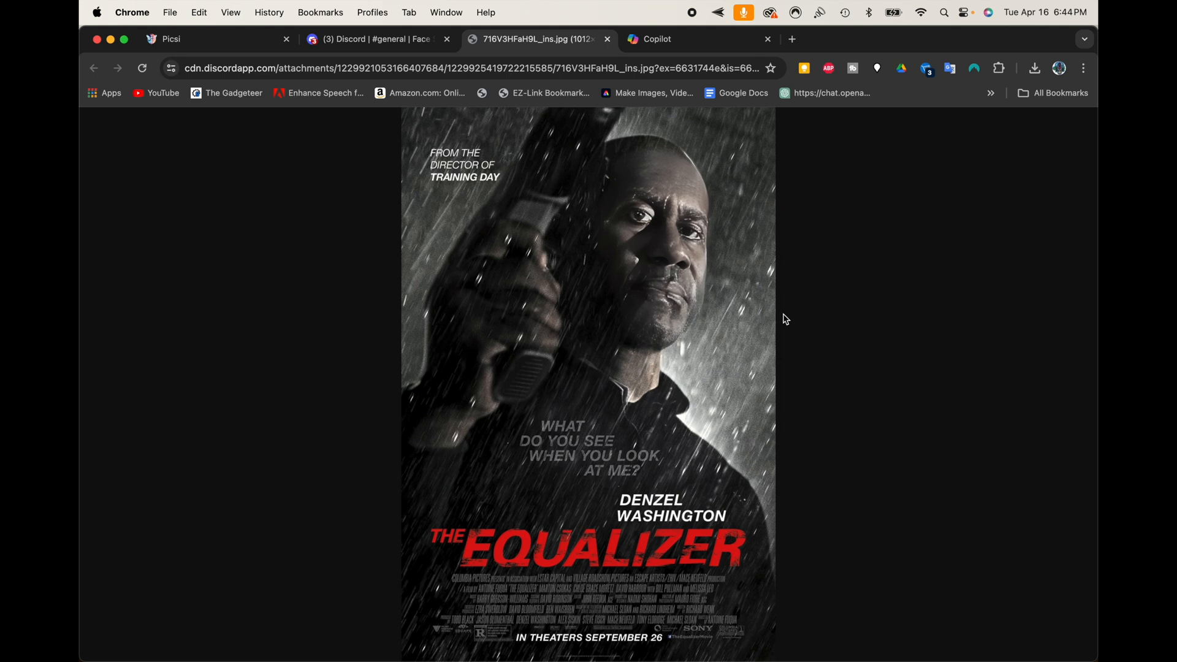
mouse_move(736, 199)
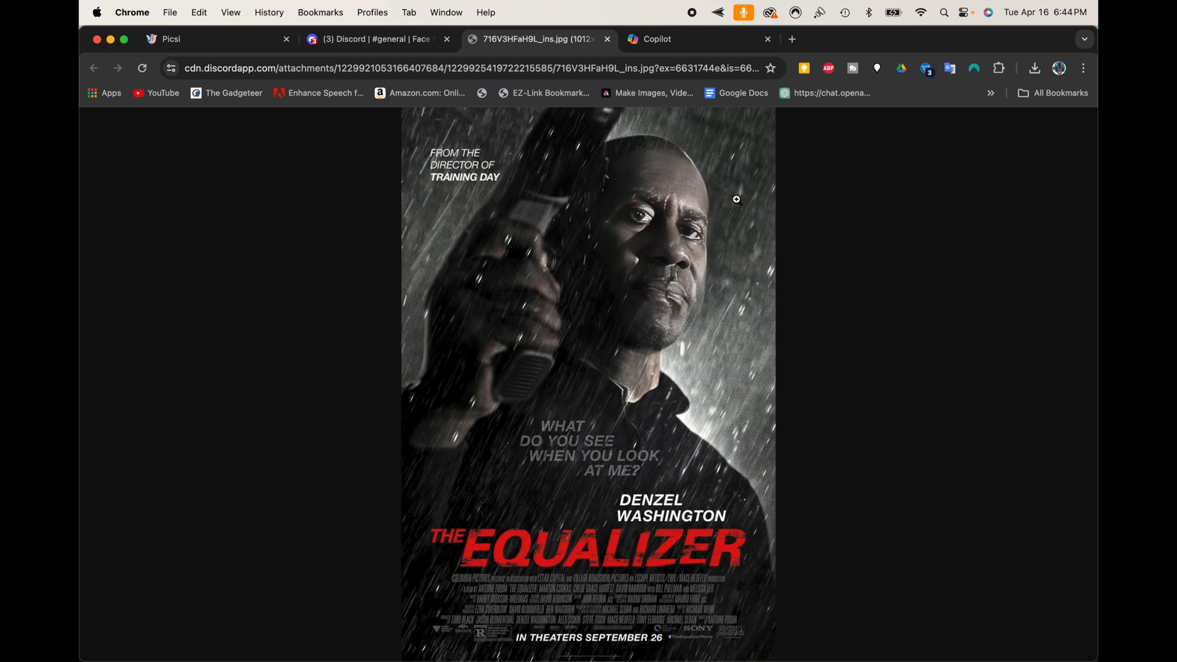
left_click(368, 38)
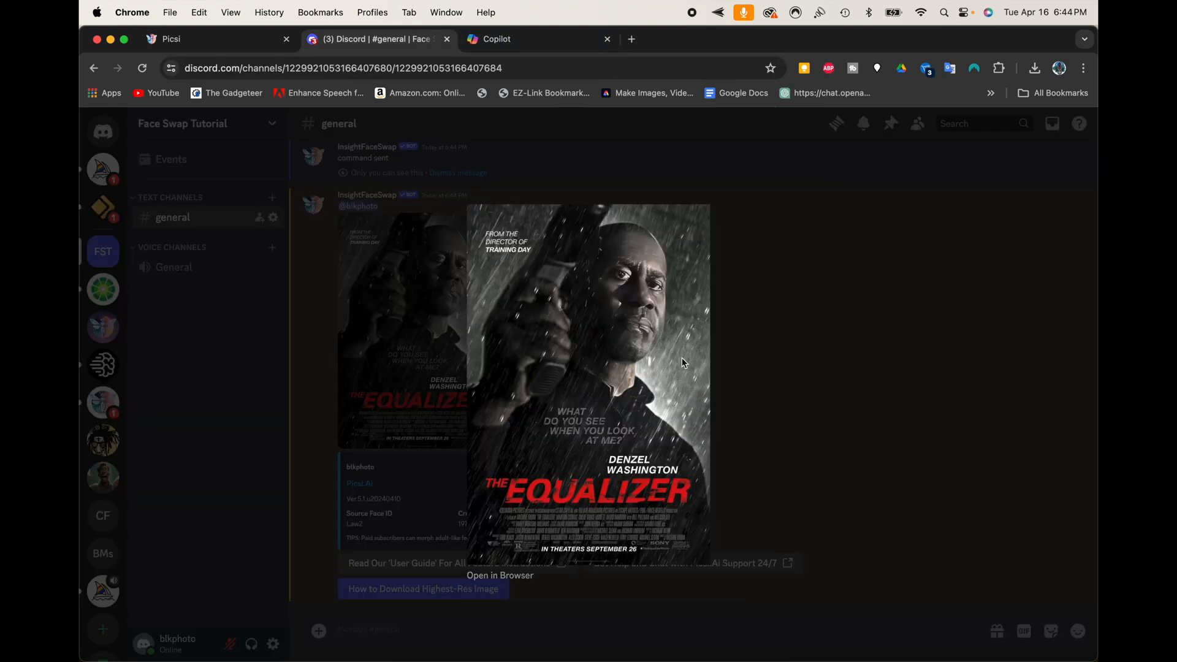
Upload STL103509.jpeg and open its face-swapped result full size in a browser tab.
left_click(318, 631)
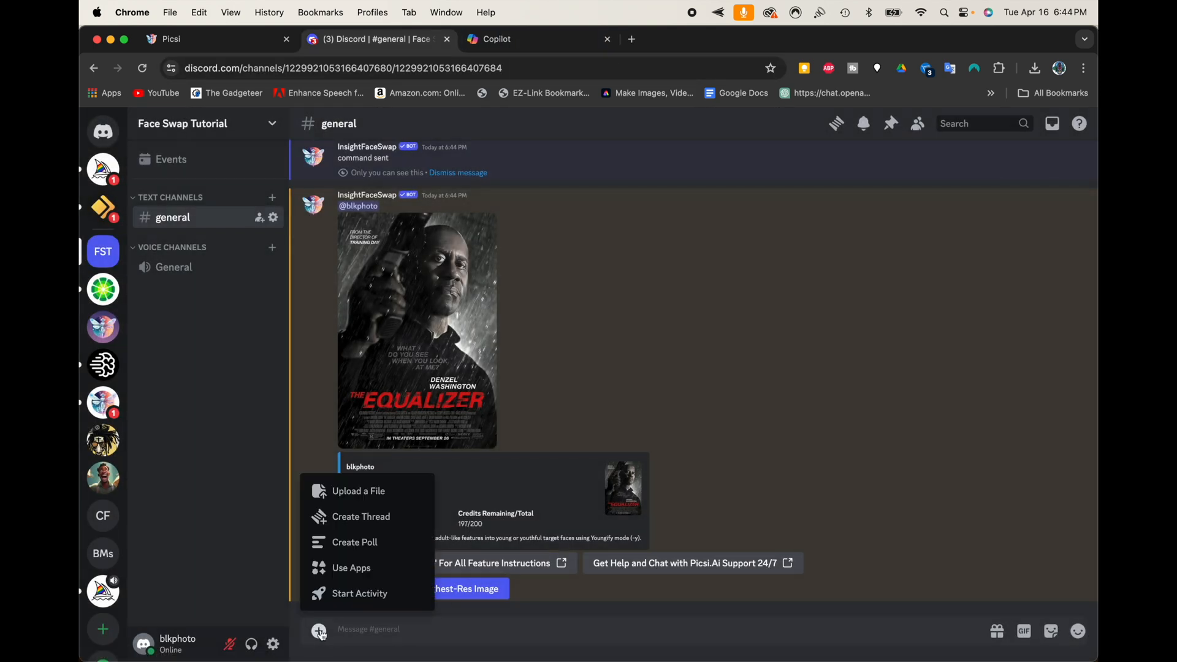
left_click(358, 490)
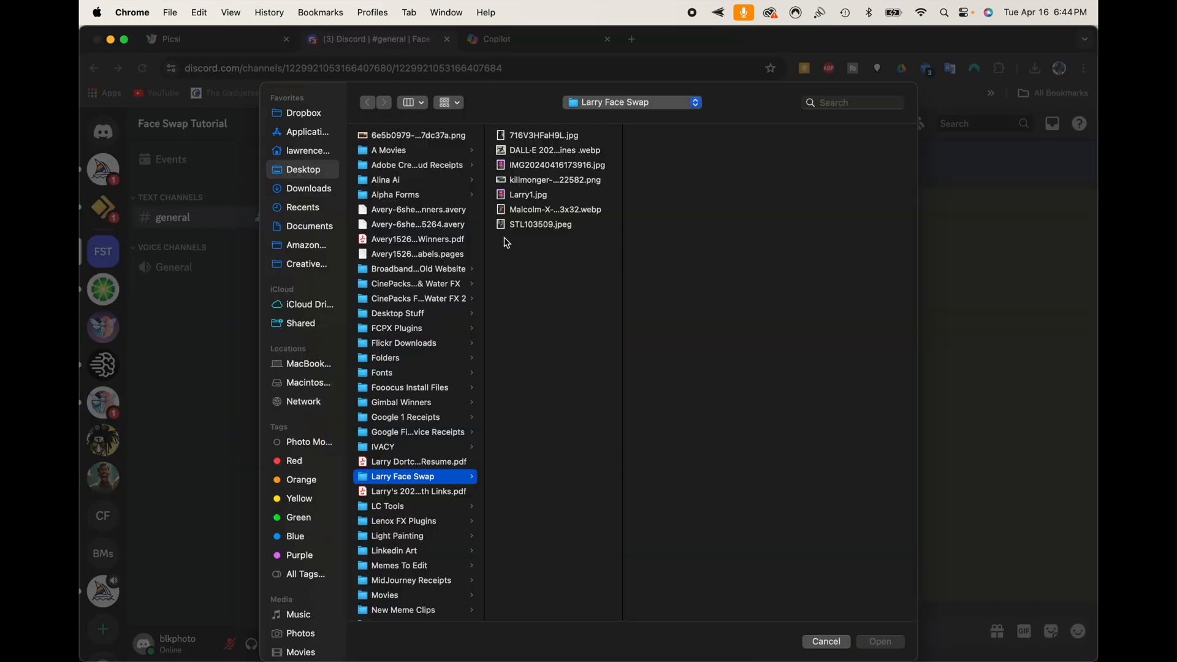
left_click(540, 223)
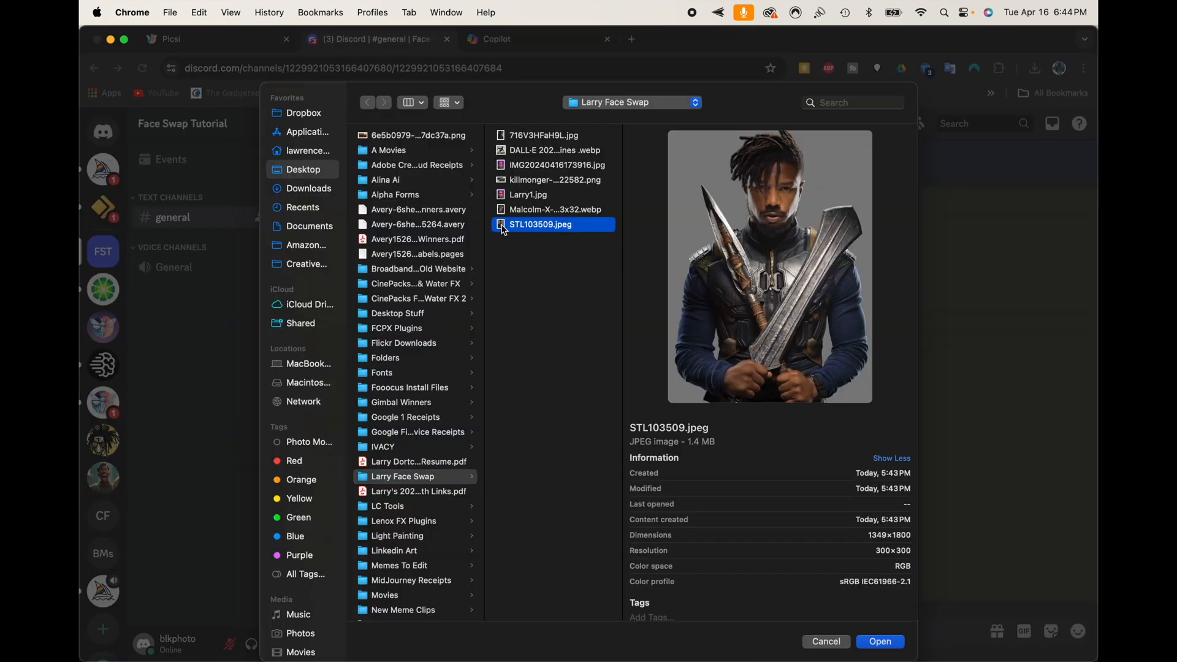
left_click(879, 641)
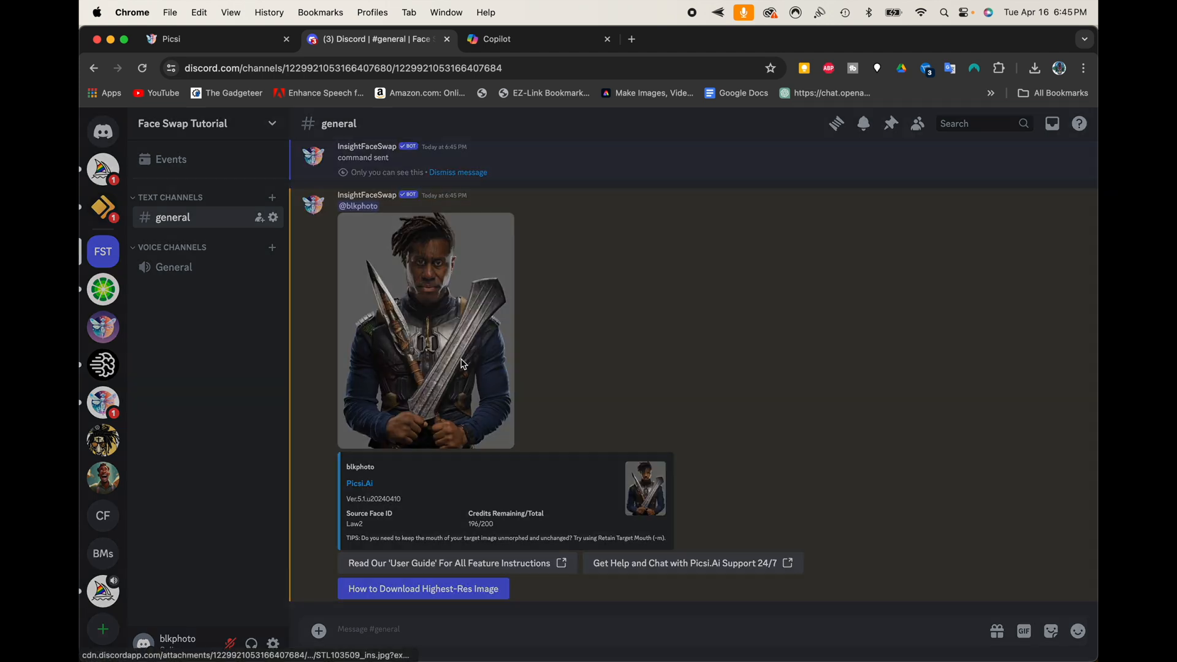
left_click(425, 331)
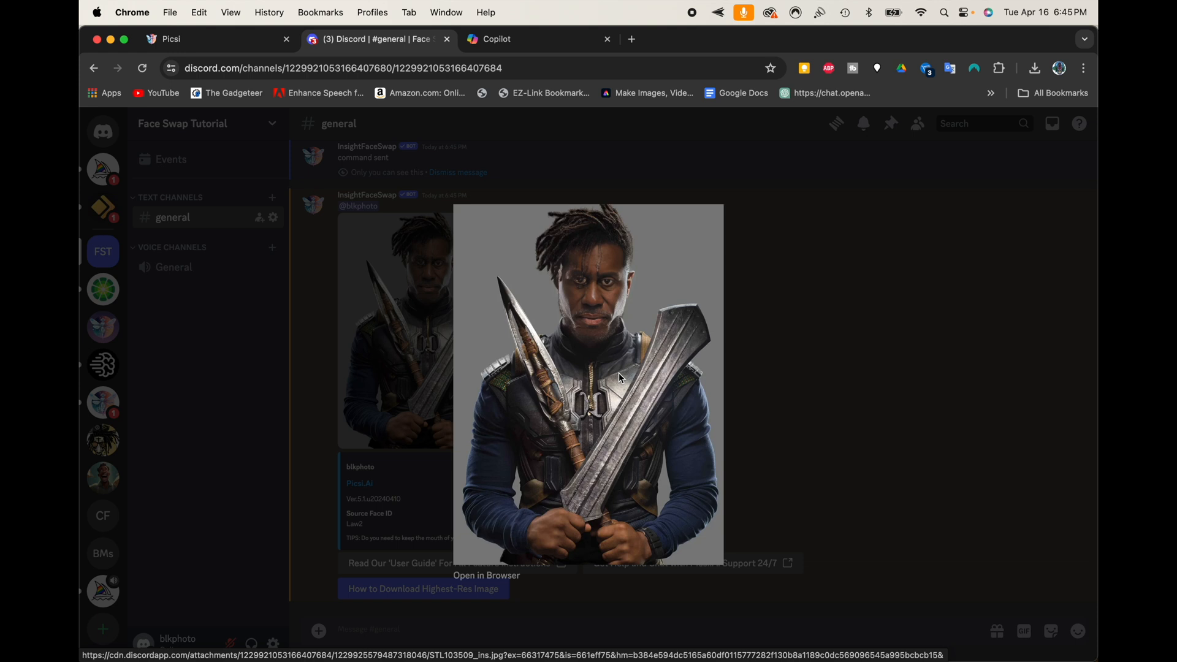
left_click(486, 575)
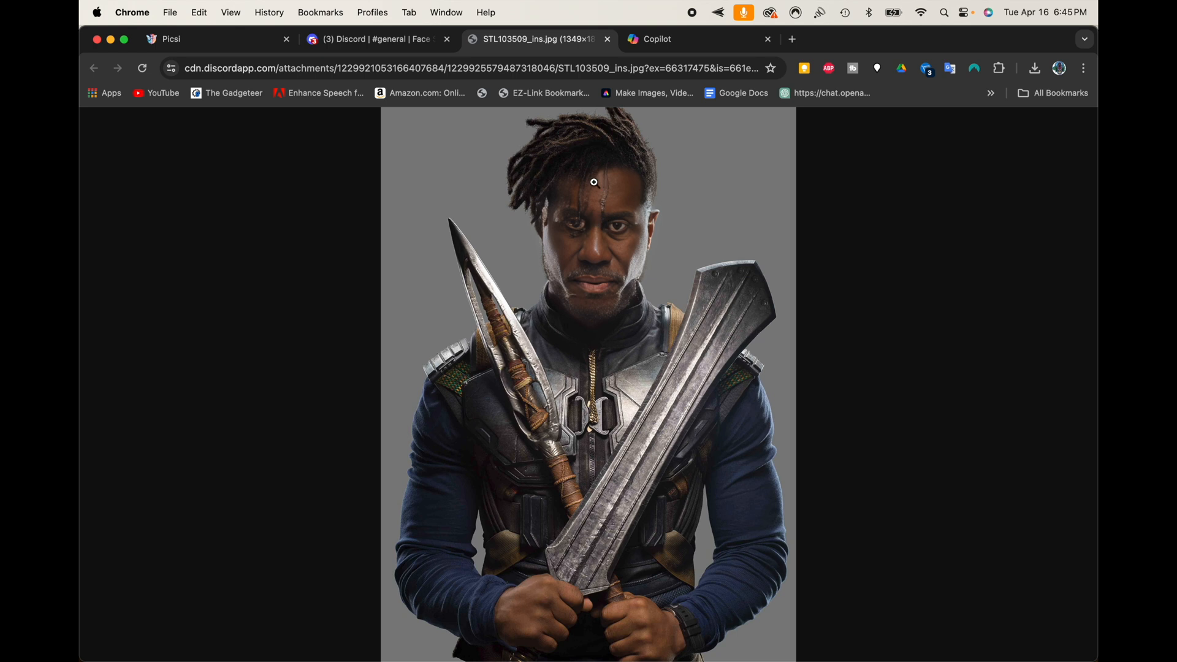
mouse_move(611, 315)
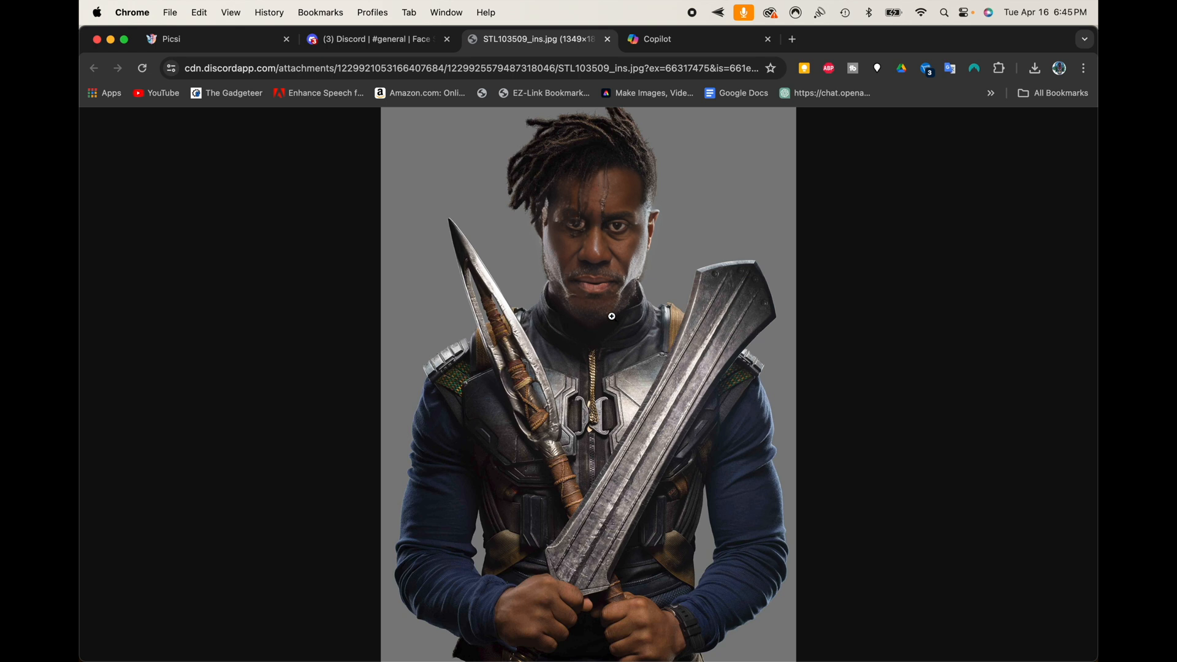
mouse_move(630, 208)
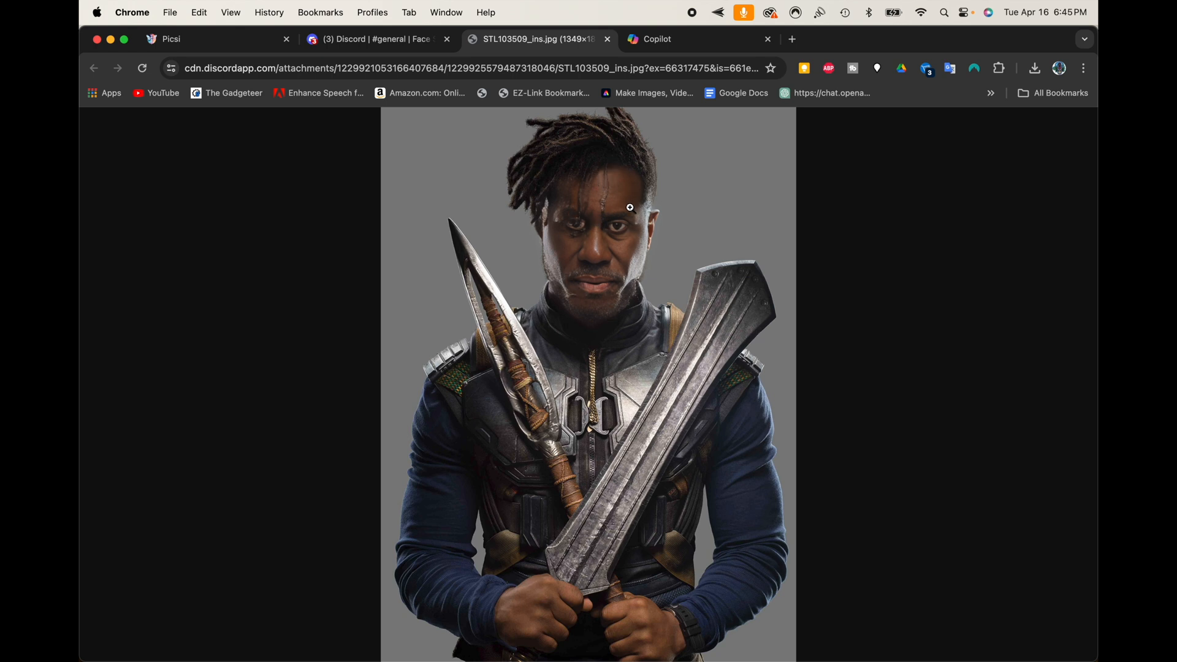
mouse_move(619, 172)
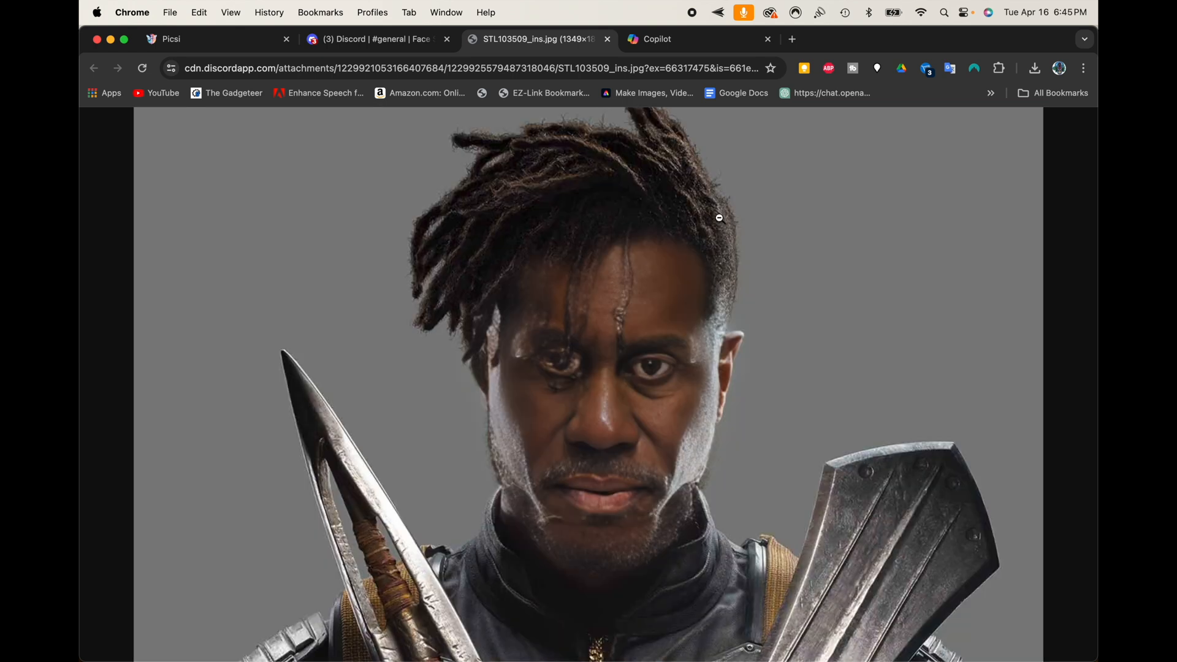
mouse_move(558, 340)
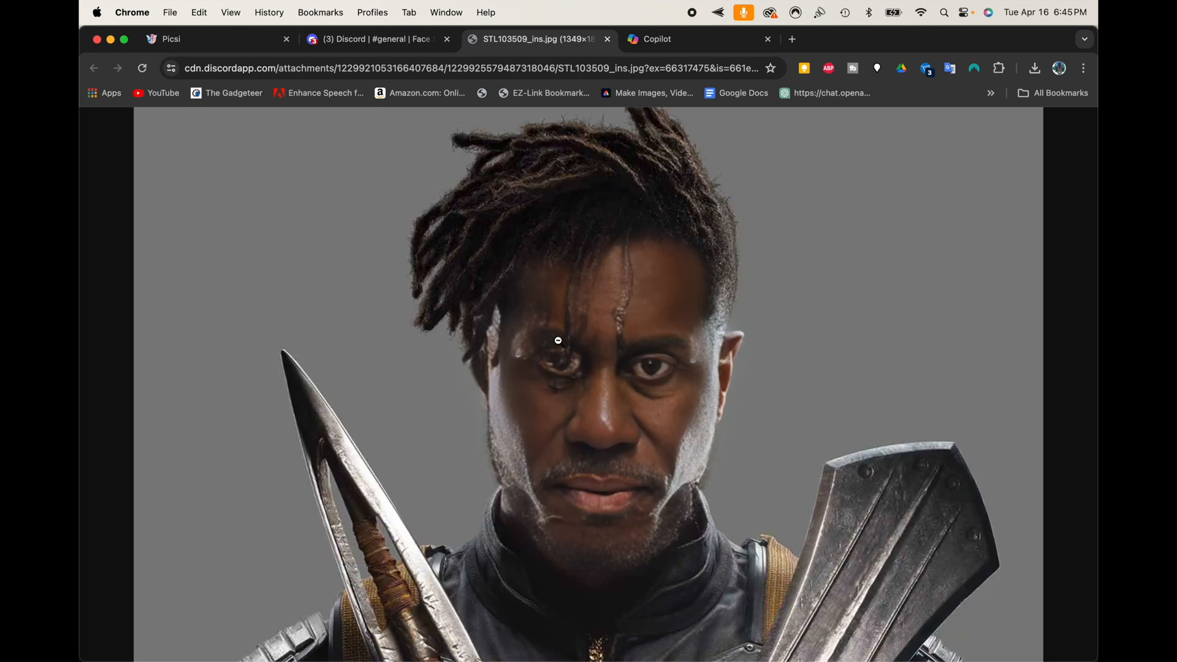
mouse_move(613, 341)
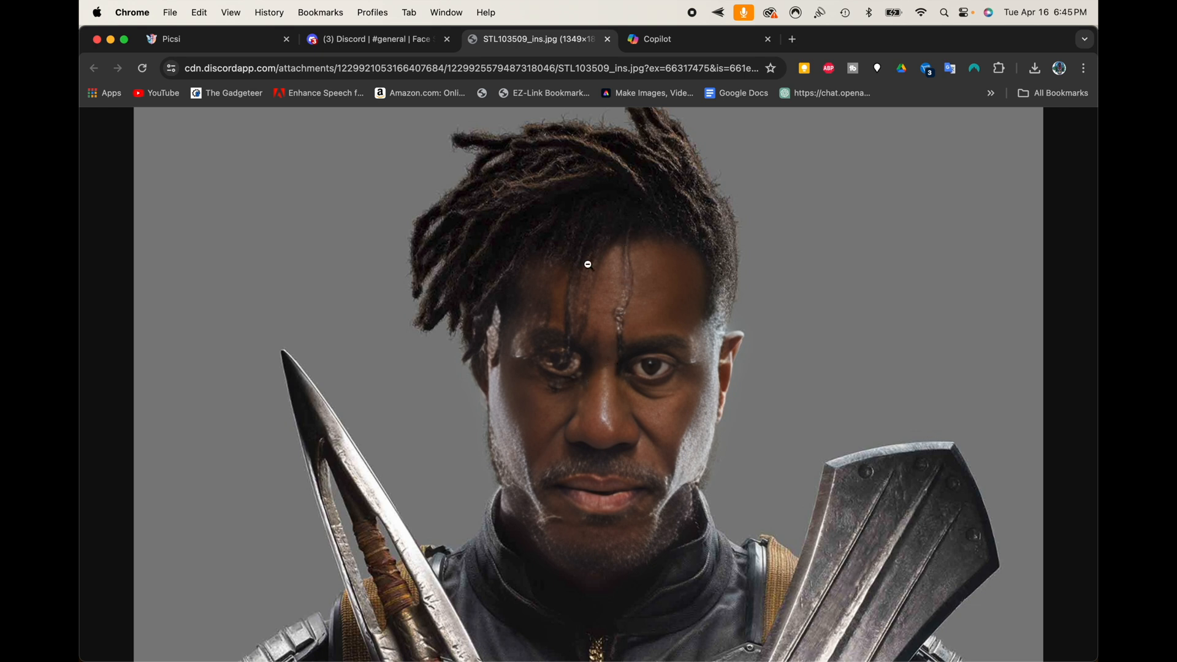
mouse_move(614, 294)
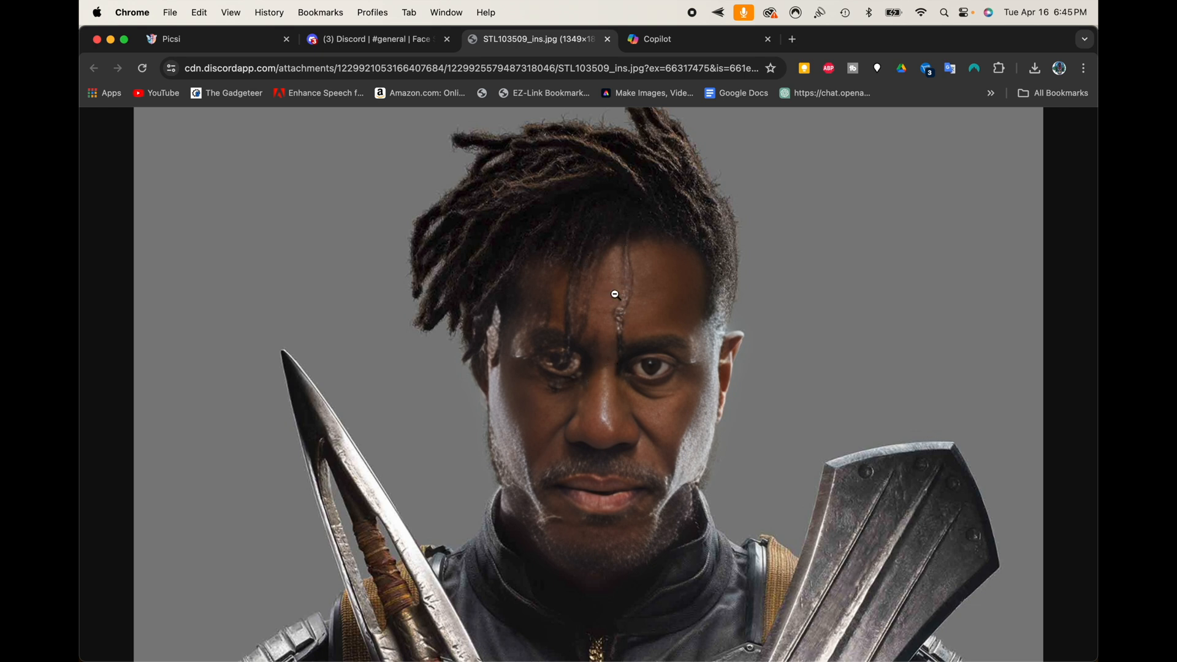